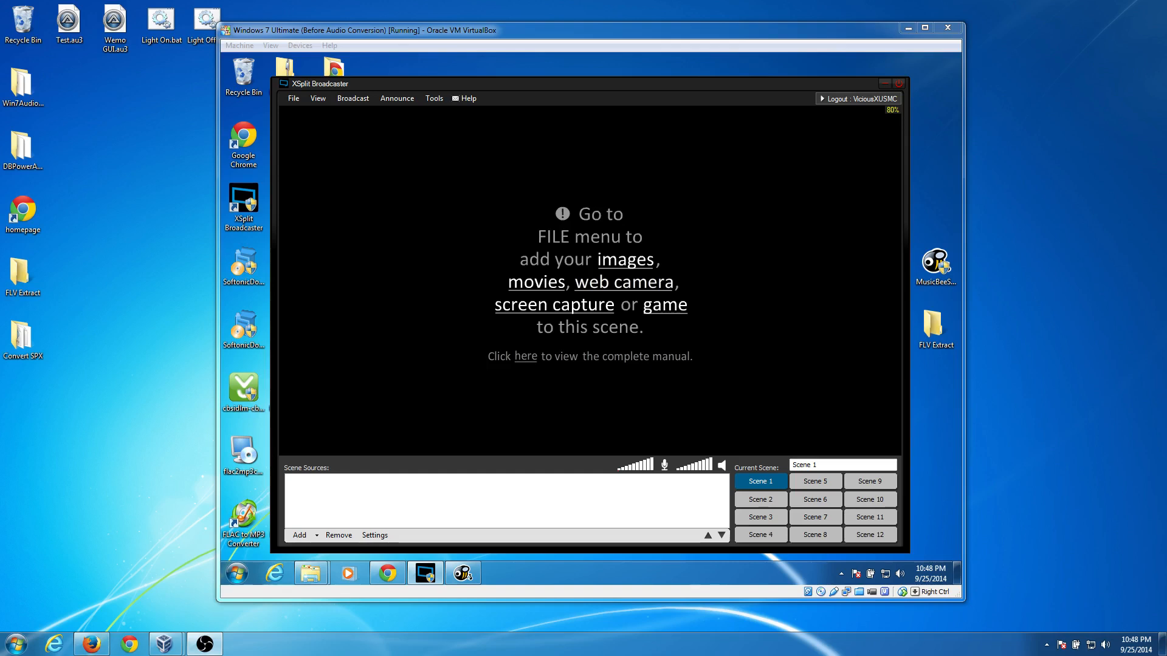
{"action": "mouse_move", "coordinate": [449, 136]}
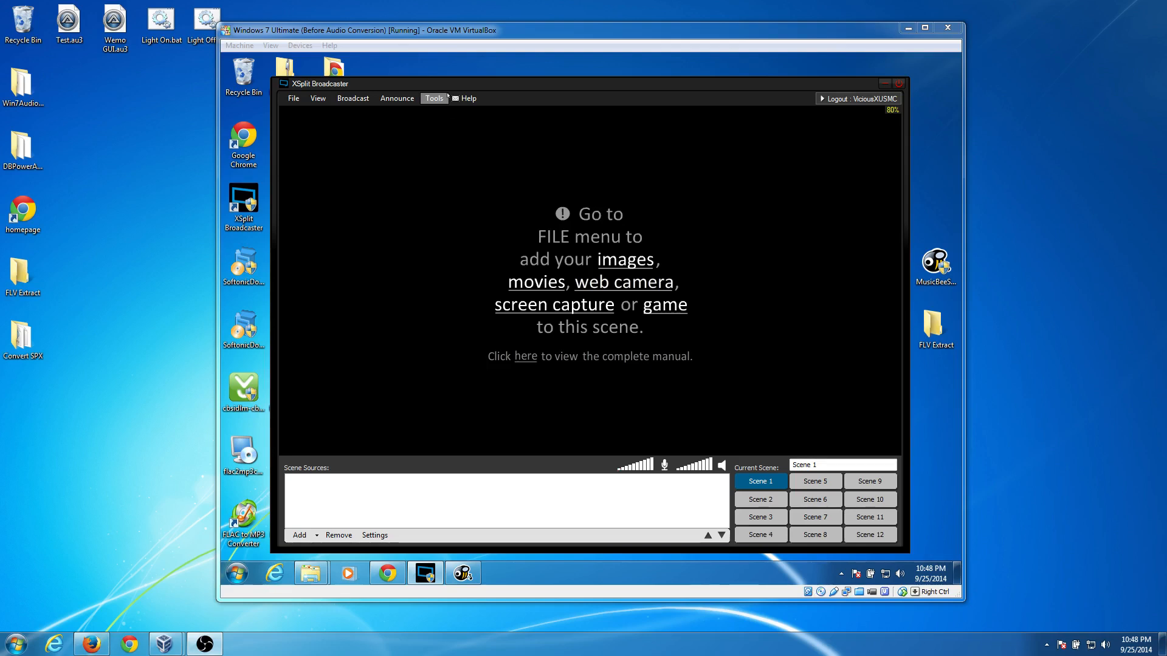
{"action": "mouse_move", "coordinate": [333, 83]}
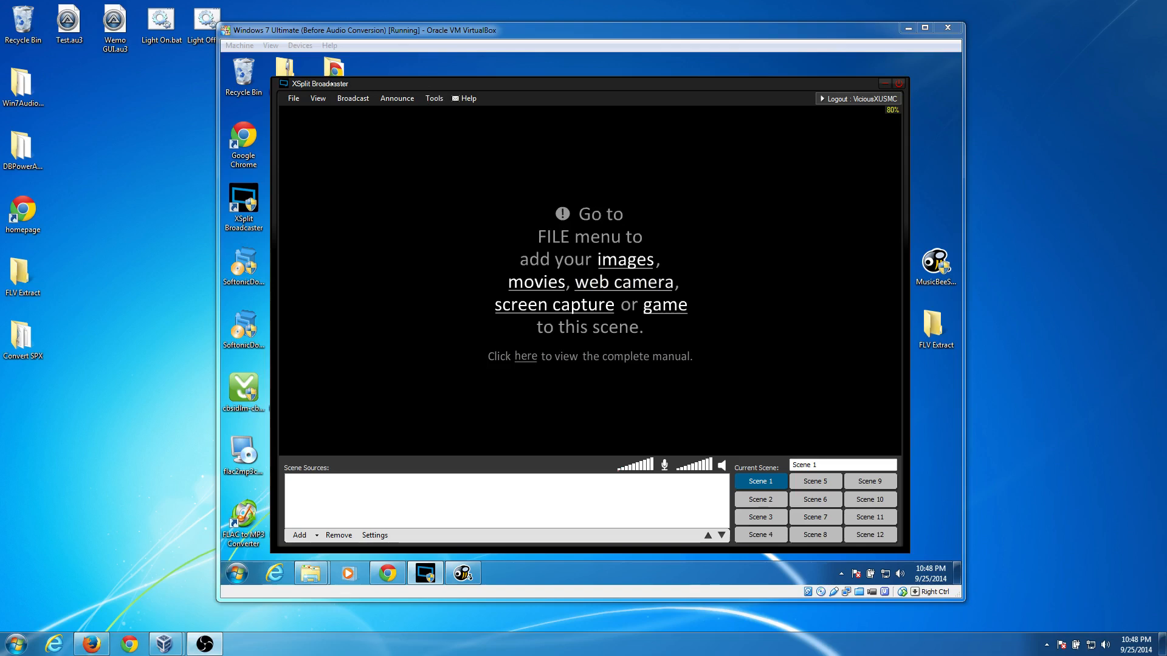
{"action": "mouse_move", "coordinate": [396, 97]}
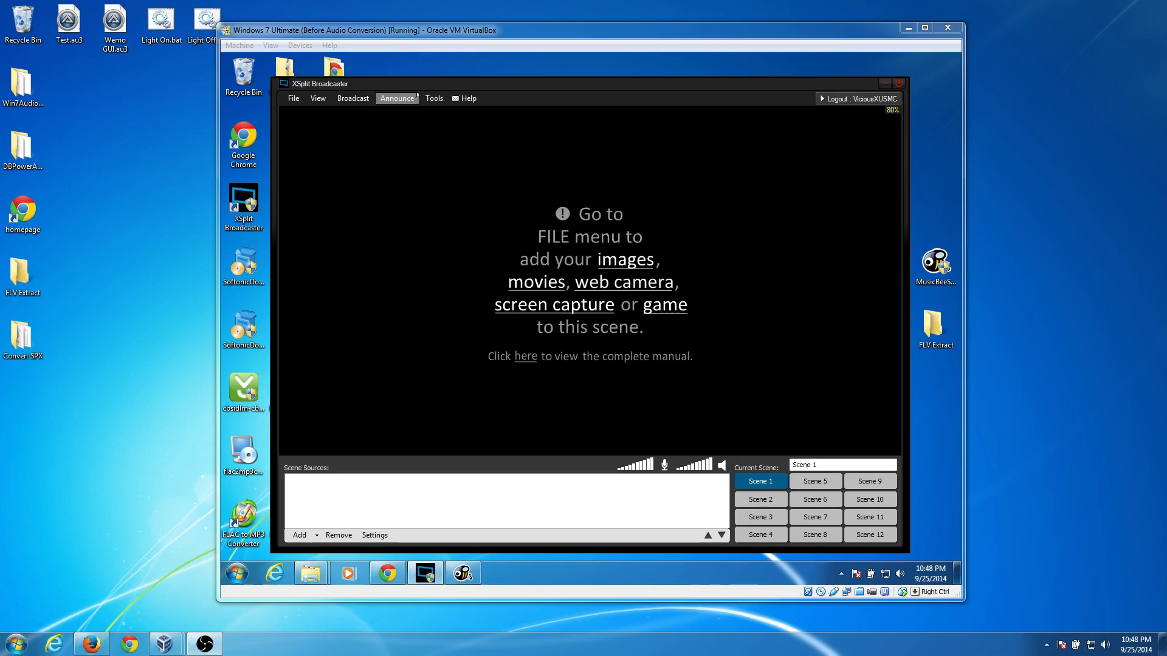
Show XSplit's broadcast options listing the Twitch live stream and local recording.
{"action": "left_click", "coordinate": [353, 98]}
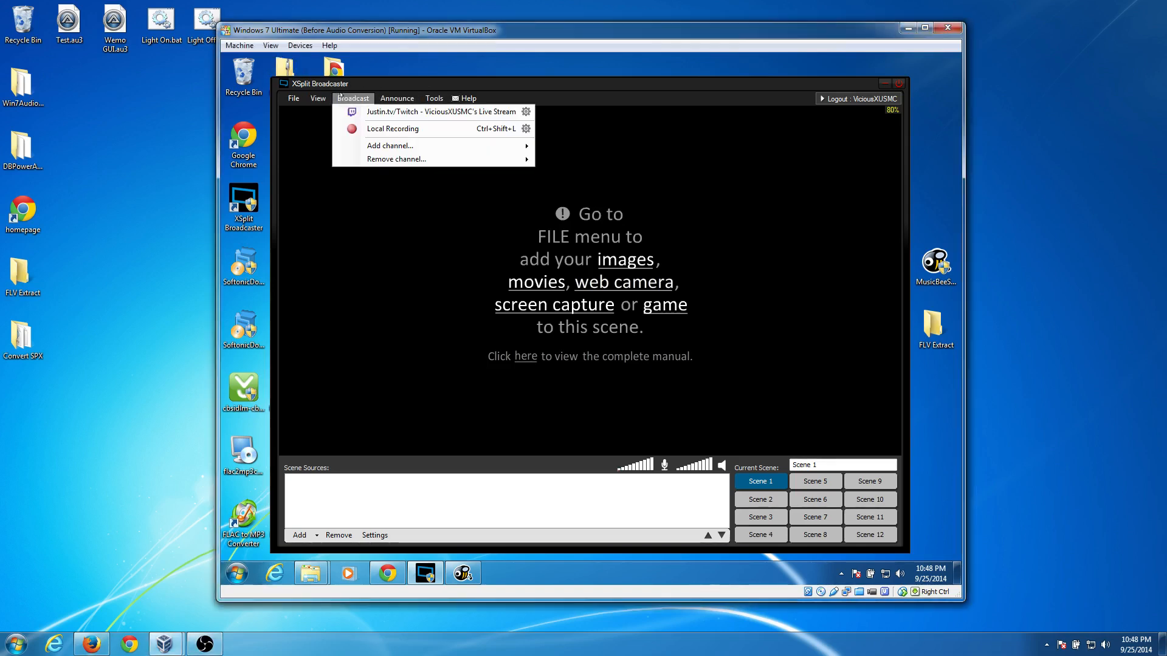
Review the local recording settings, keeping Speex 16 KHz mono as the audio codec.
{"action": "left_click", "coordinate": [392, 127]}
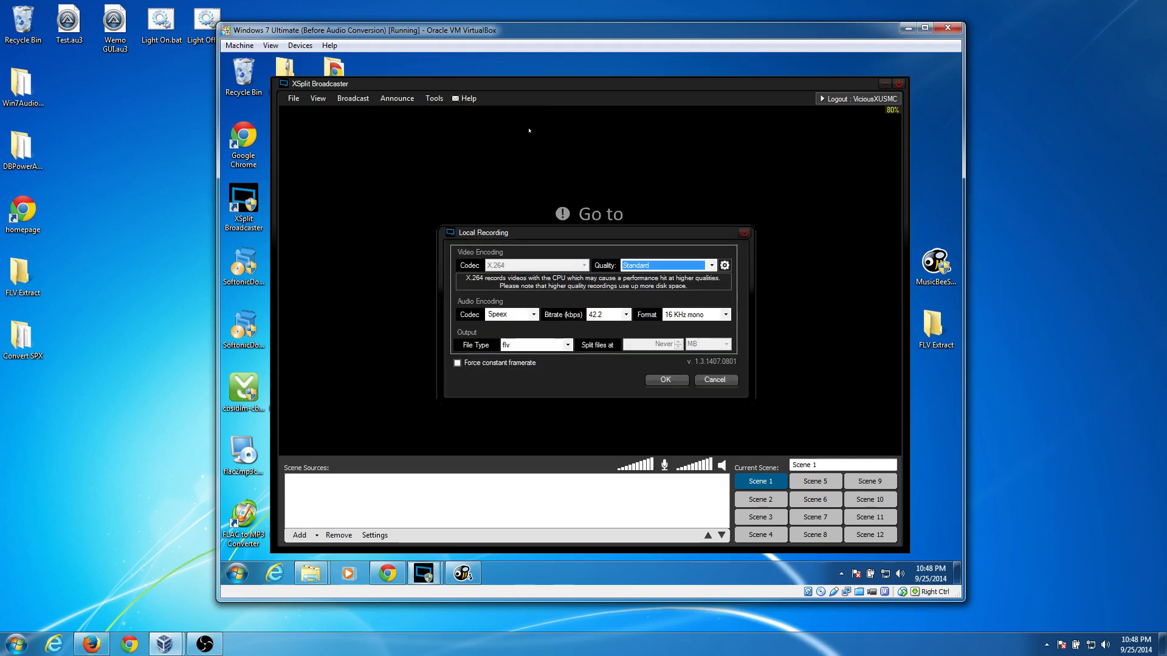
{"action": "left_click", "coordinate": [533, 314]}
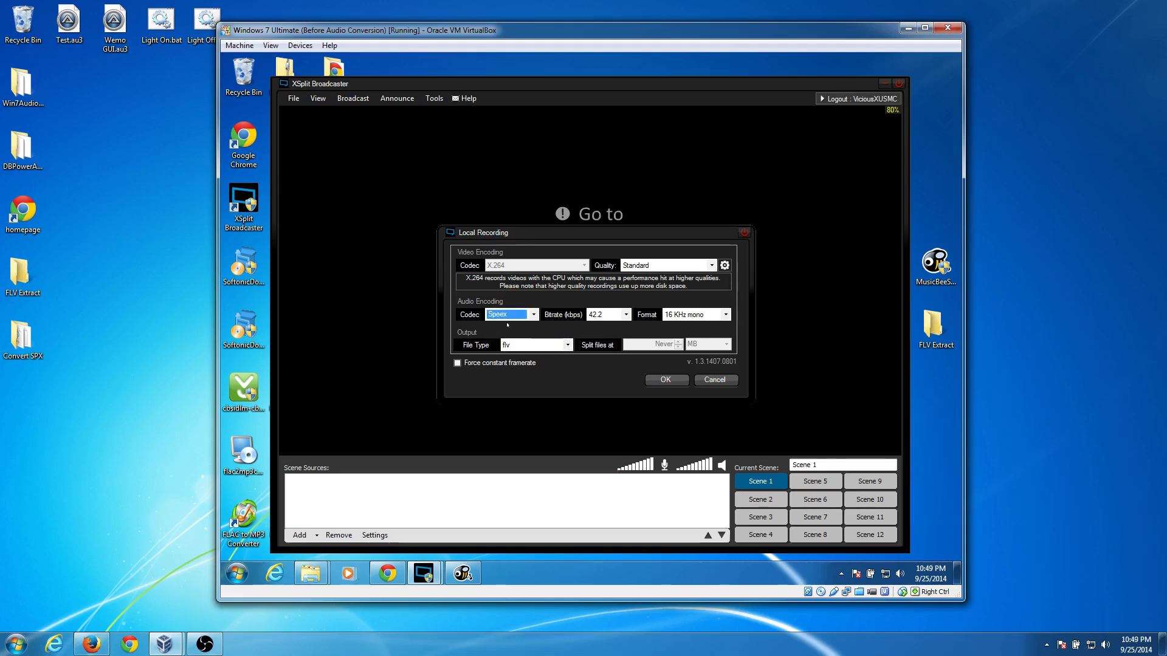
{"action": "left_click", "coordinate": [532, 314]}
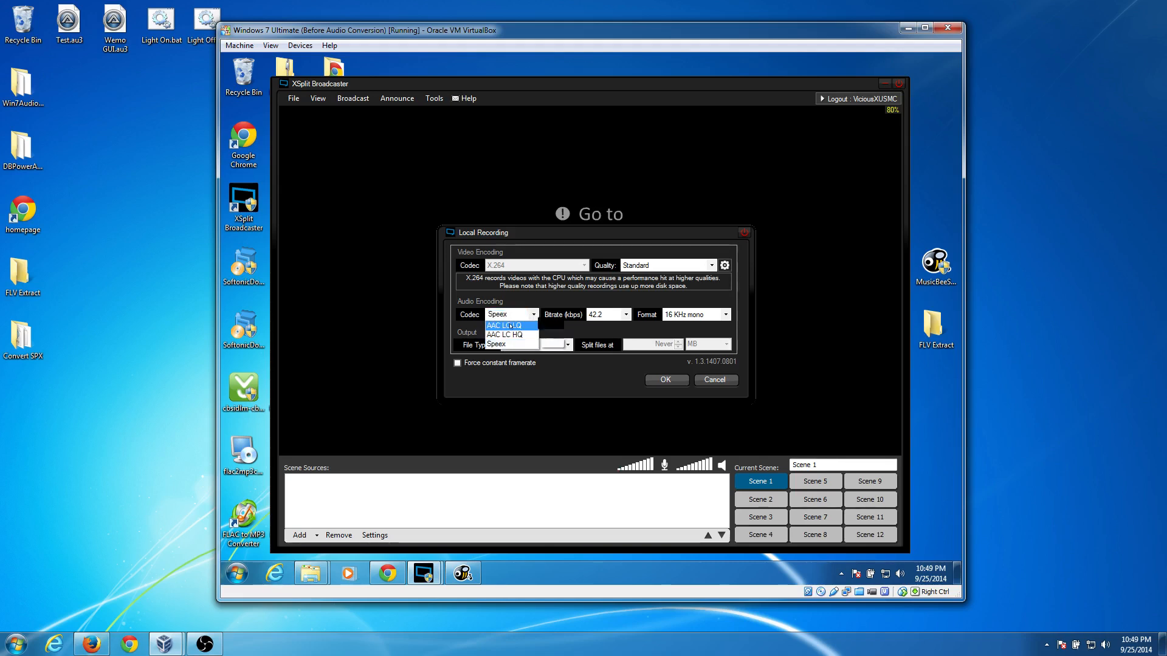
{"action": "left_click", "coordinate": [503, 335]}
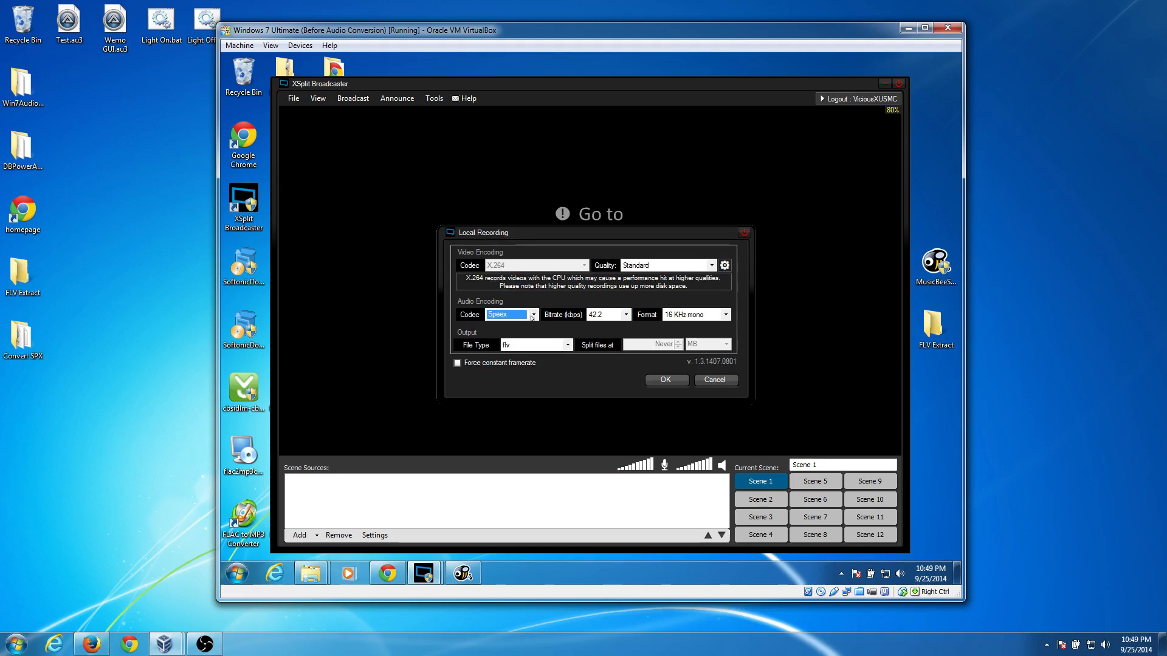
{"action": "left_click", "coordinate": [532, 314]}
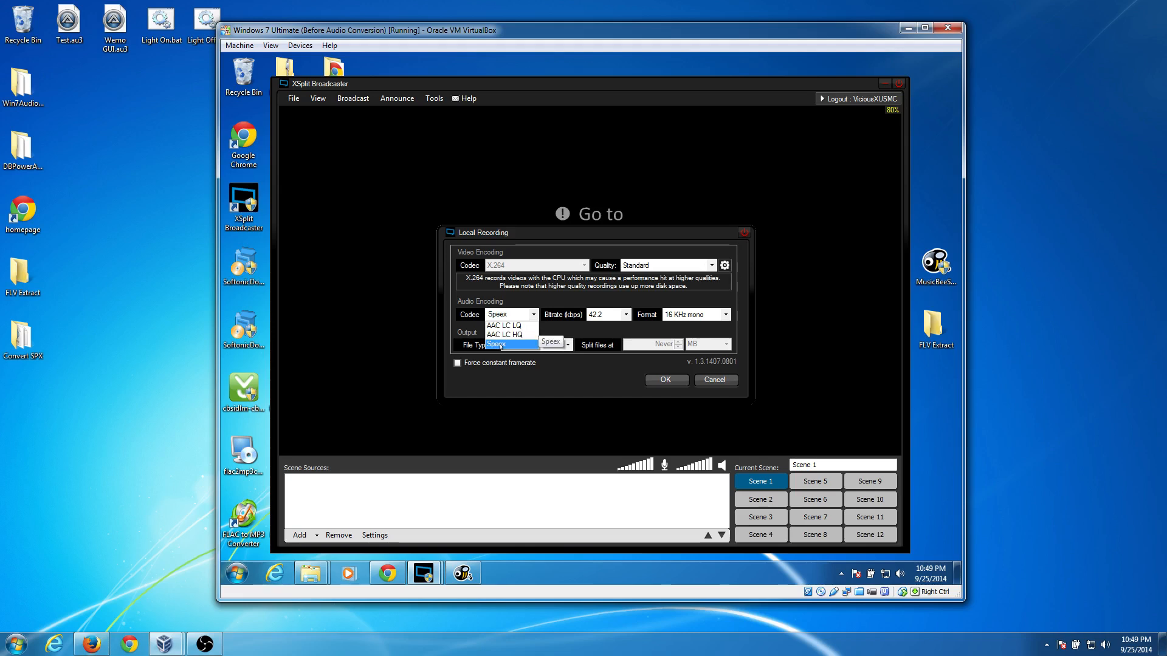
{"action": "left_click", "coordinate": [498, 342]}
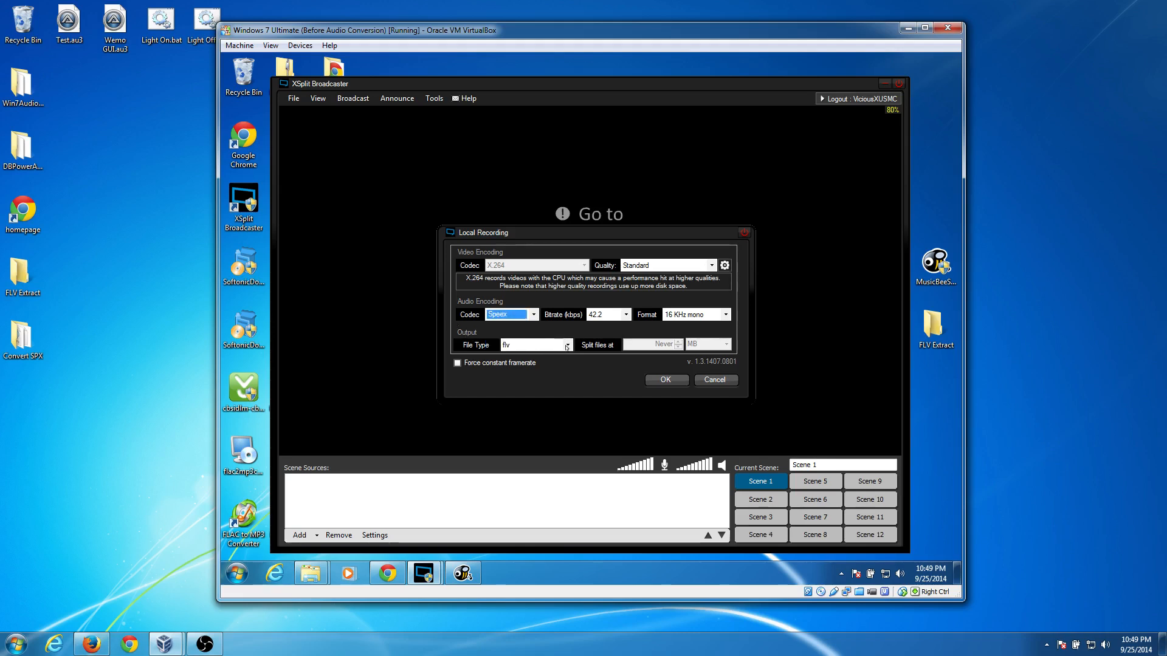
Keep flv as the local recording's output file type.
{"action": "left_click", "coordinate": [566, 344]}
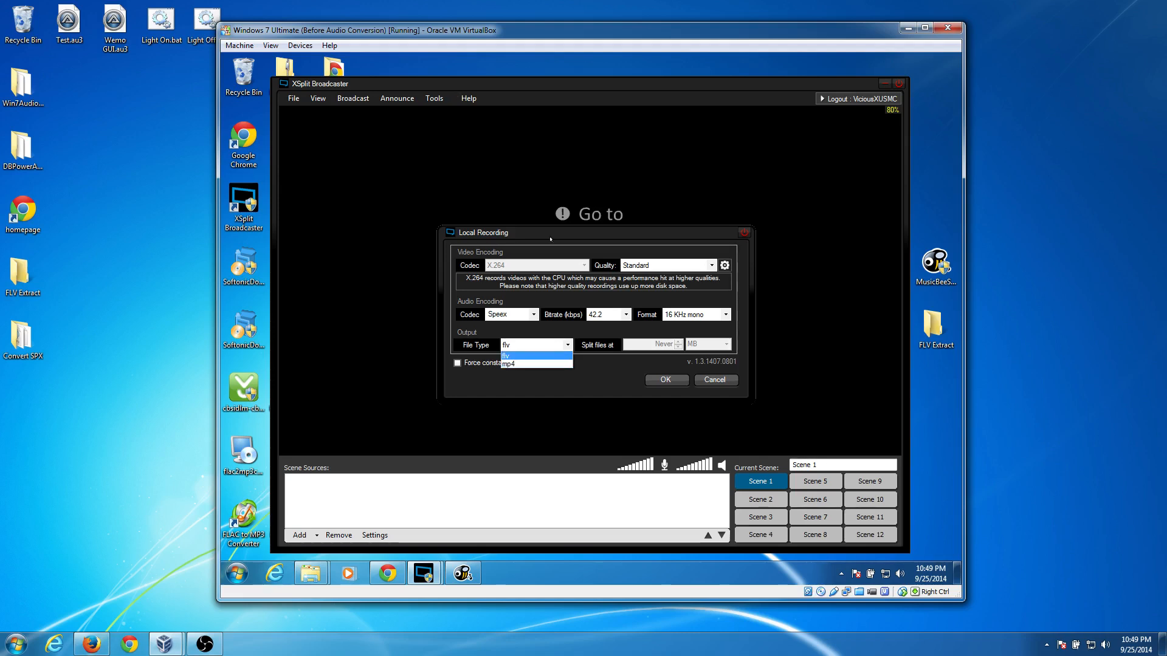
{"action": "left_click", "coordinate": [506, 355]}
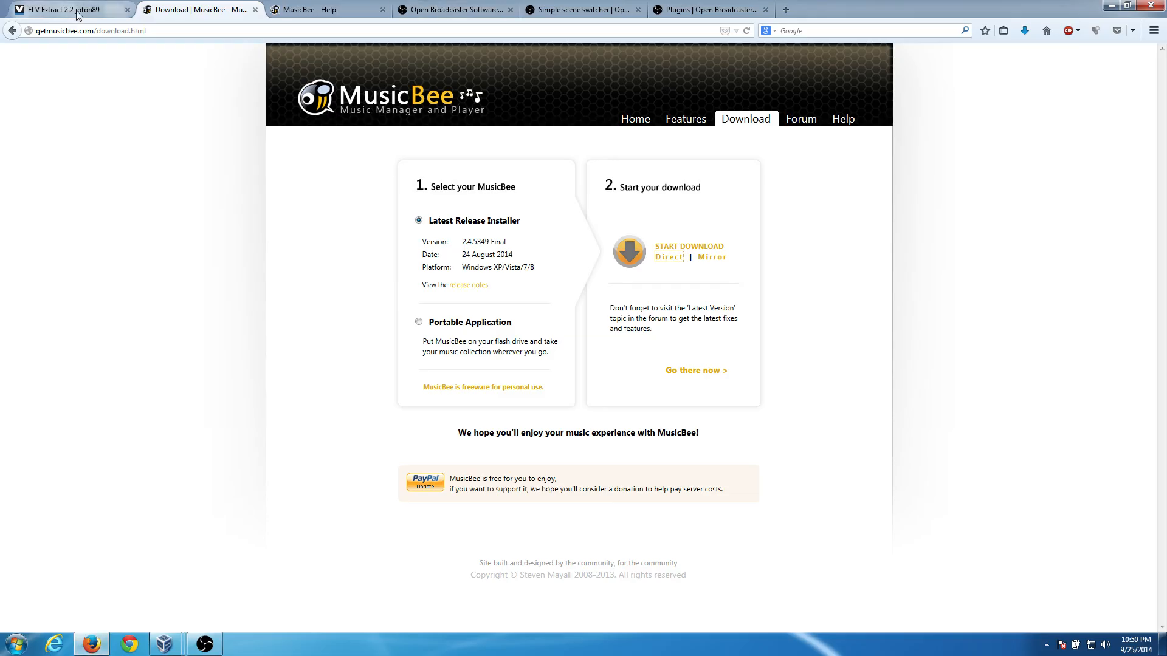
Switch Firefox to the VideoHelp page for FLV Extract 2.2 jofori89.
{"action": "left_click", "coordinate": [67, 9]}
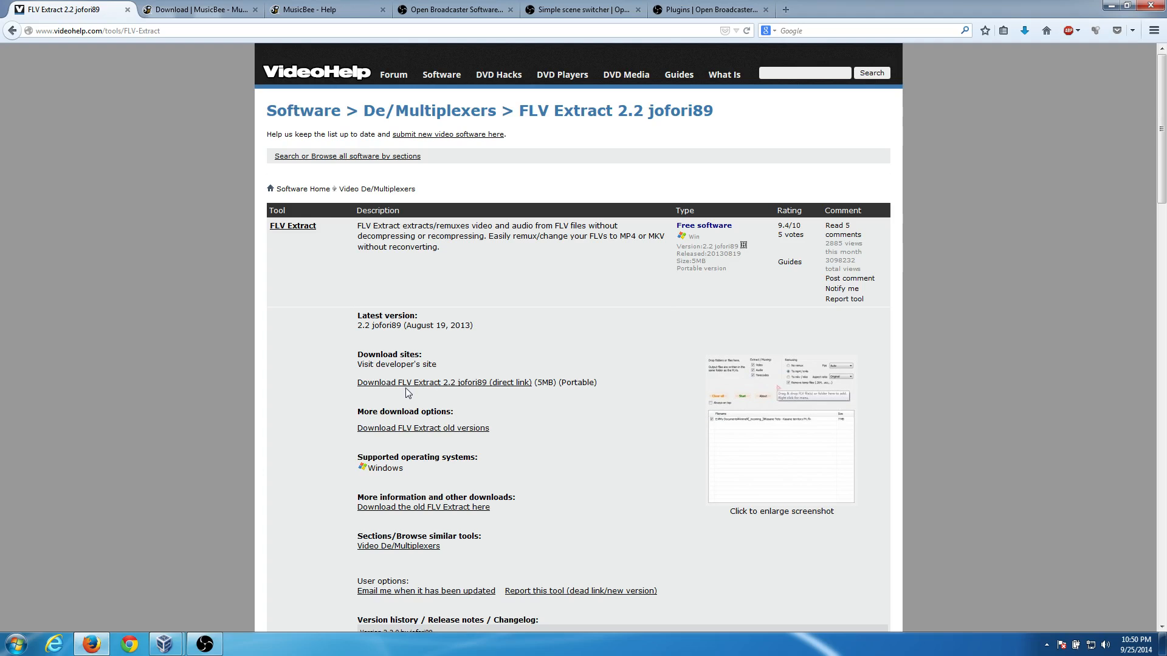
{"action": "mouse_move", "coordinate": [352, 386]}
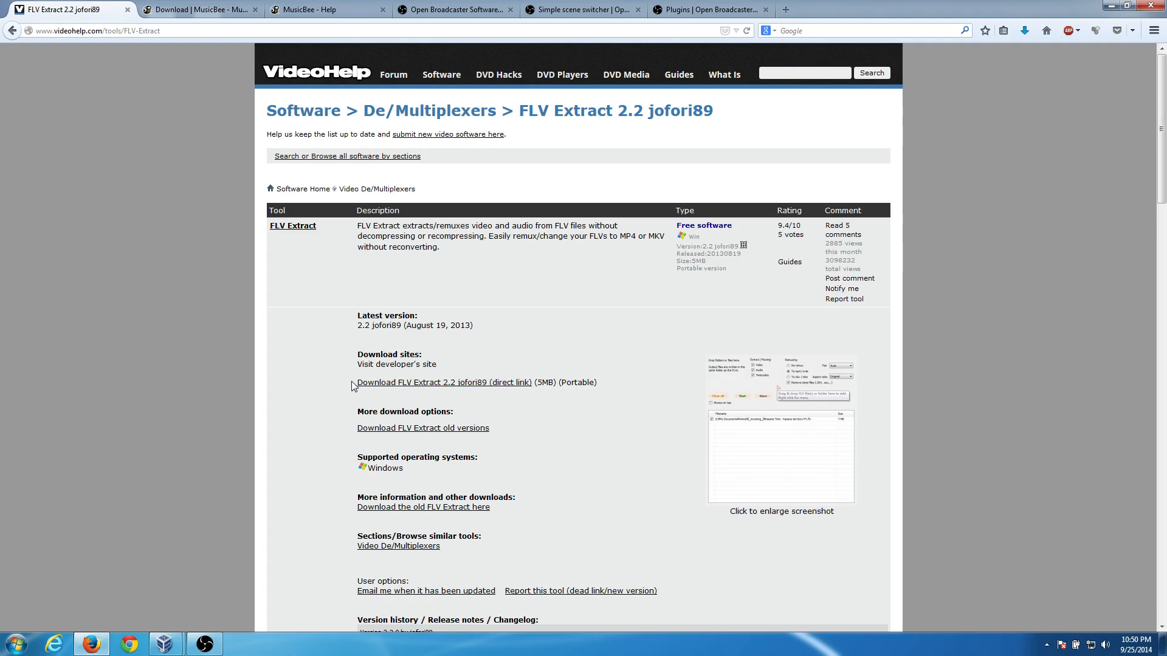
{"action": "mouse_move", "coordinate": [269, 333]}
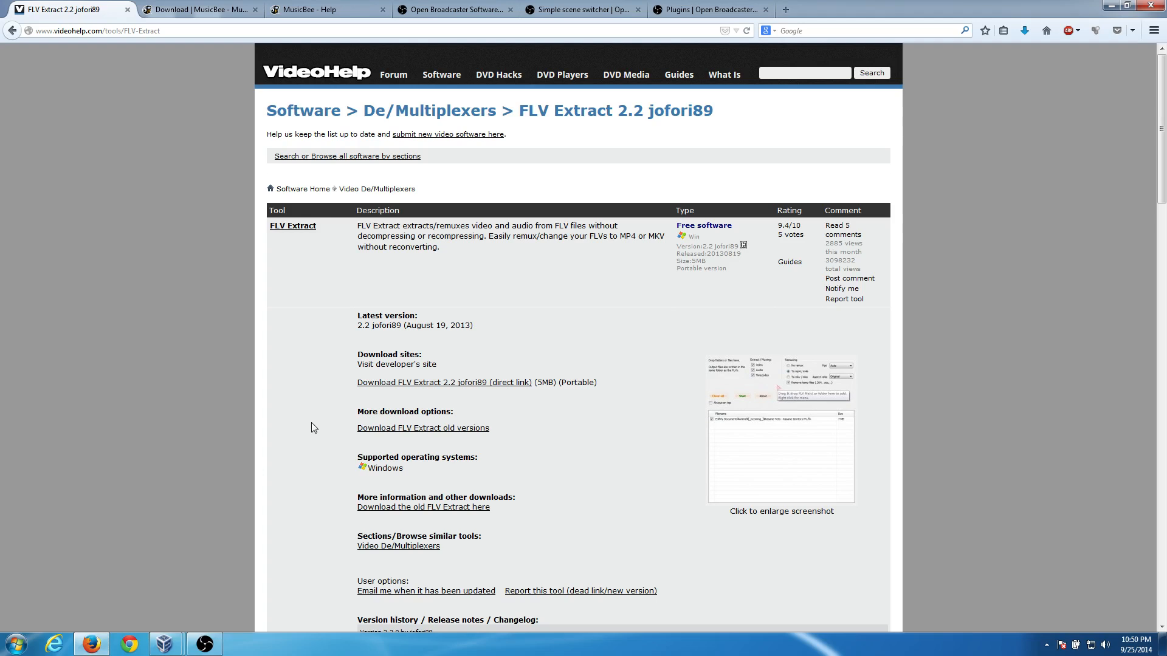
{"action": "mouse_move", "coordinate": [307, 389]}
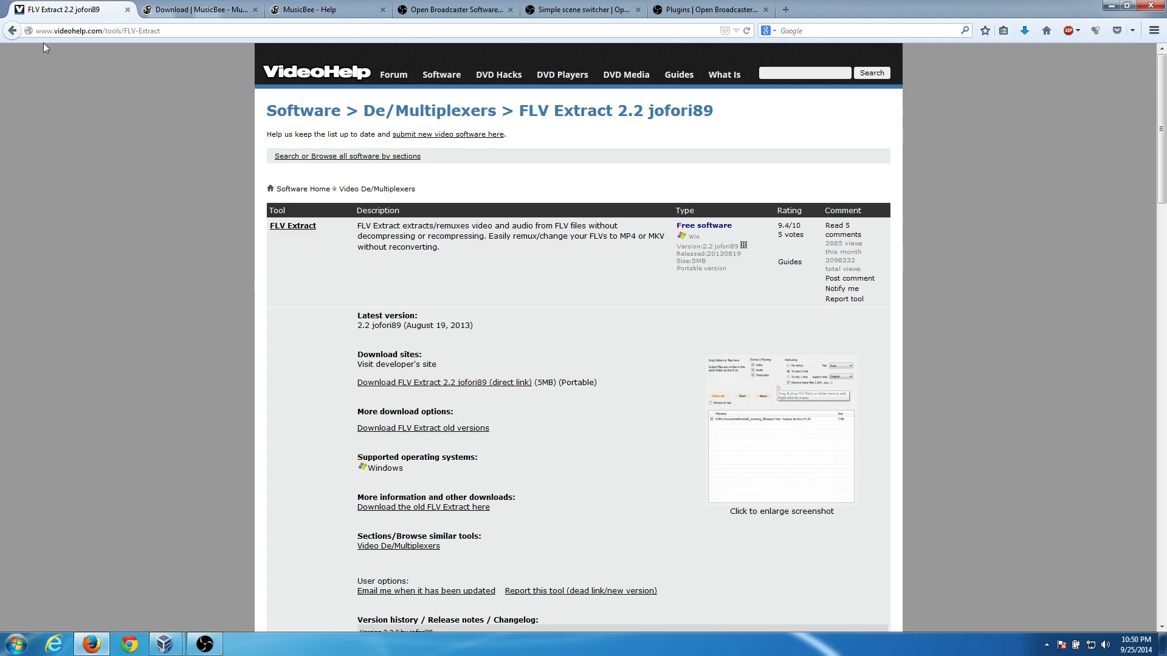
{"action": "mouse_move", "coordinate": [67, 45]}
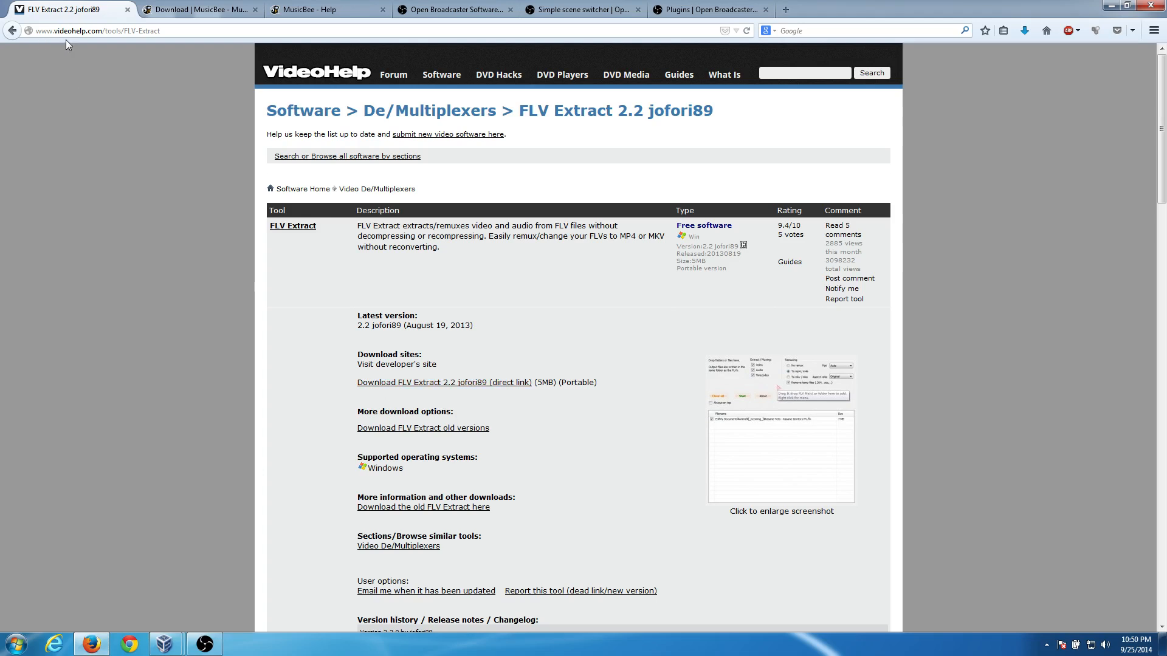
{"action": "mouse_move", "coordinate": [119, 43]}
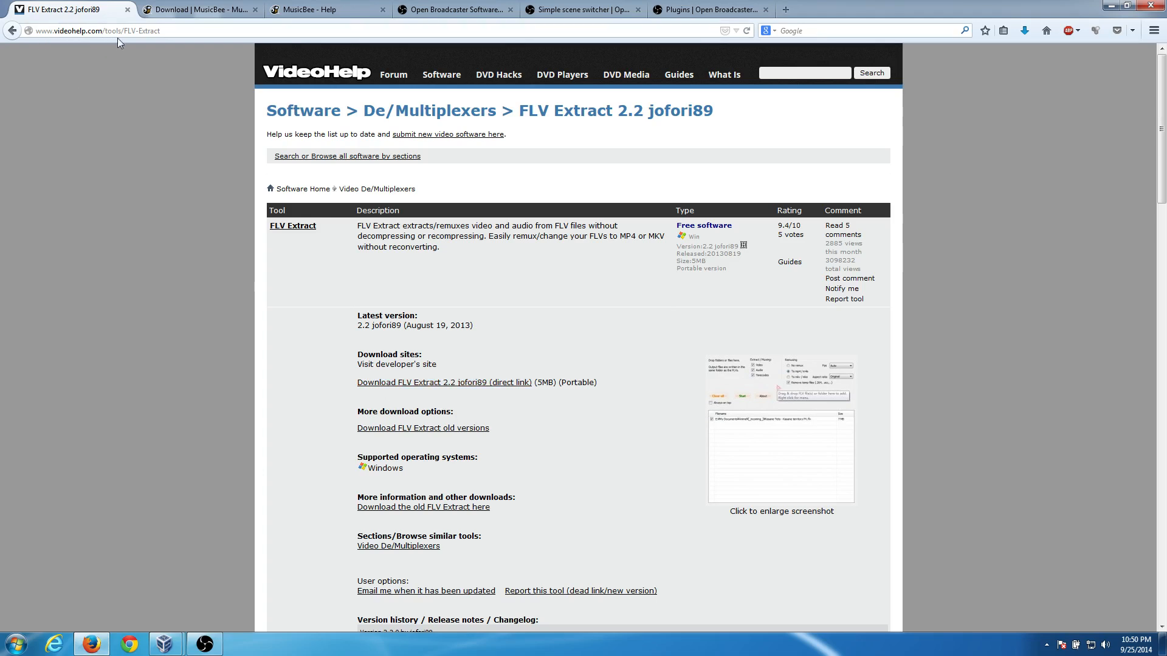
{"action": "mouse_move", "coordinate": [166, 54]}
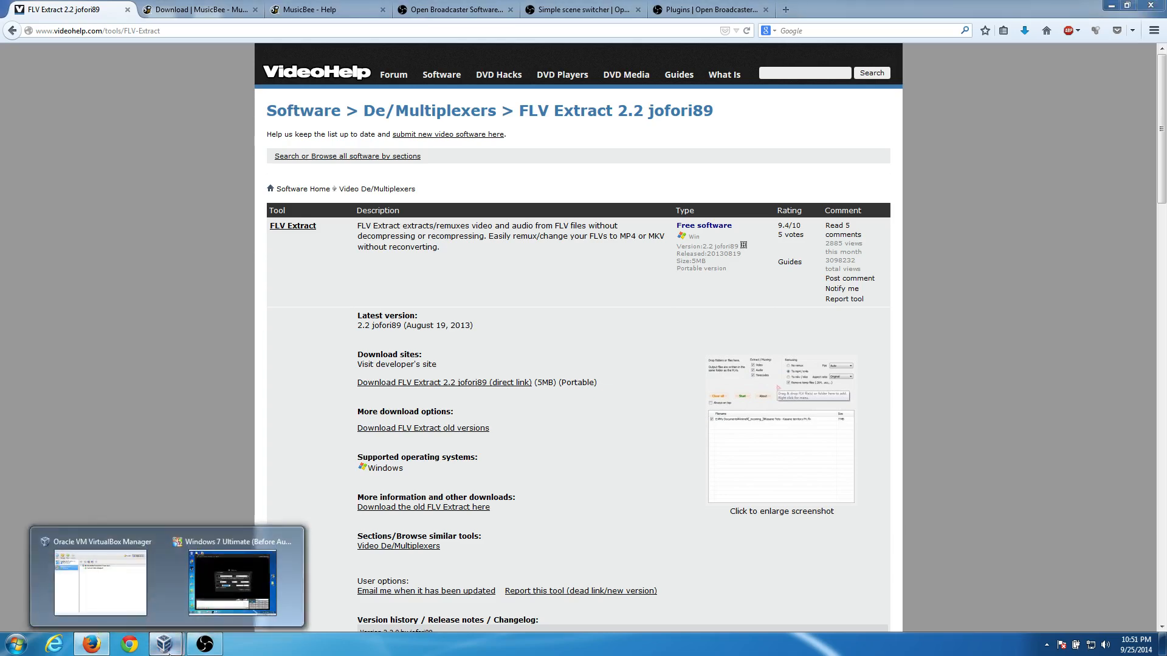
{"action": "left_click", "coordinate": [231, 582]}
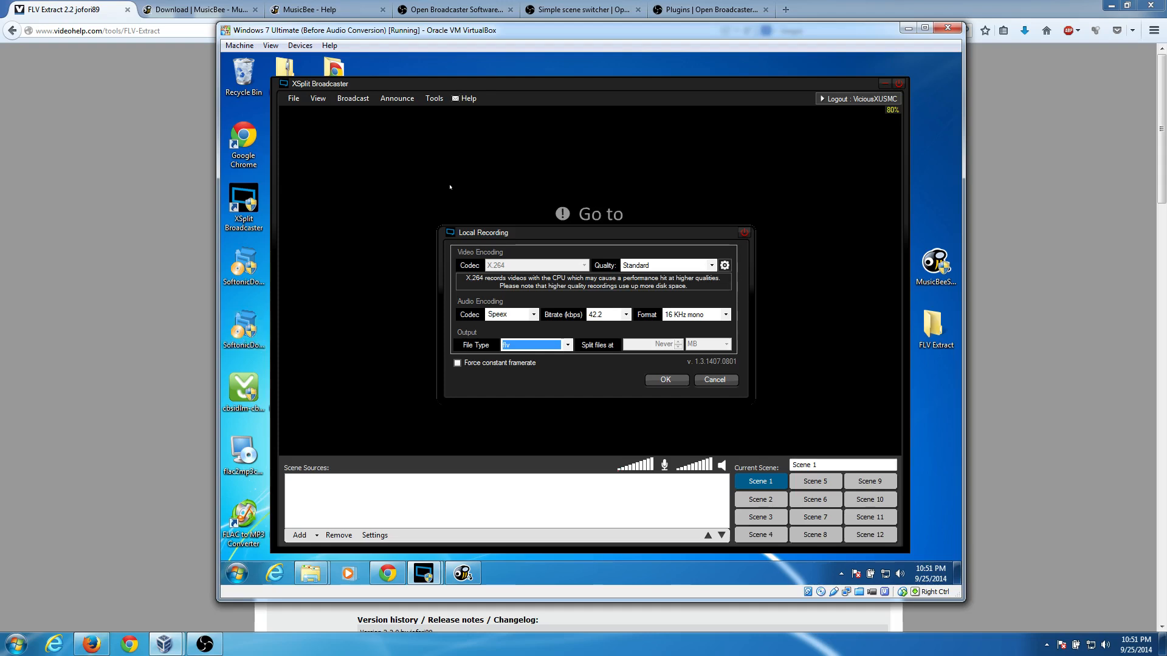
{"action": "mouse_move", "coordinate": [293, 303]}
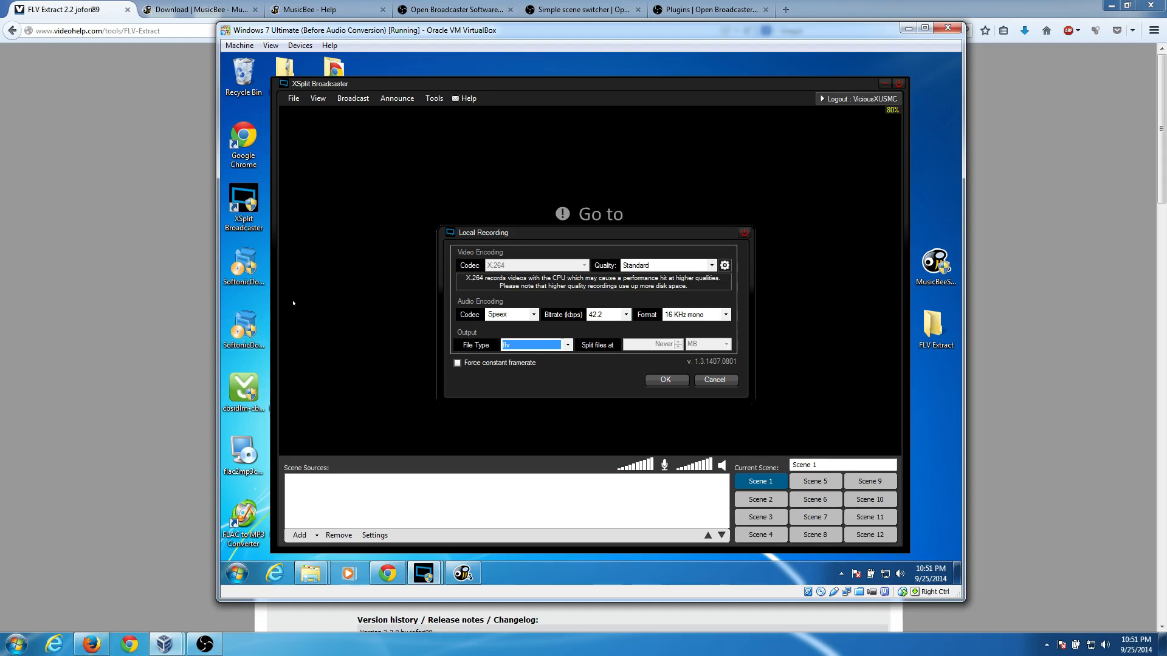
{"action": "mouse_move", "coordinate": [557, 185]}
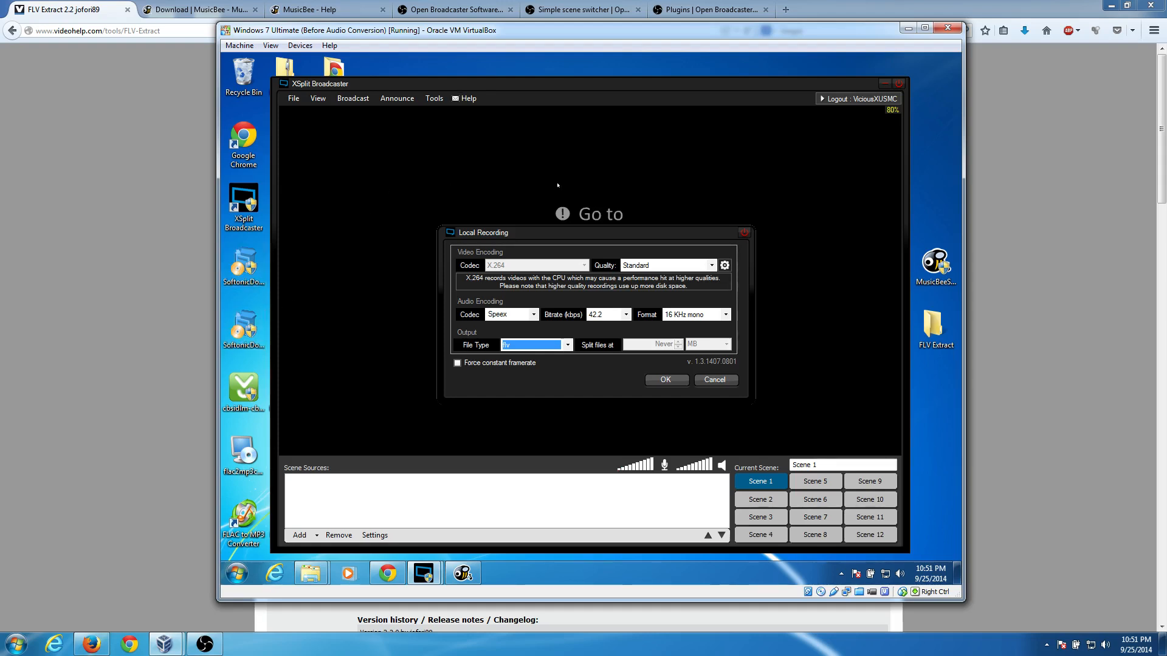
{"action": "mouse_move", "coordinate": [489, 214]}
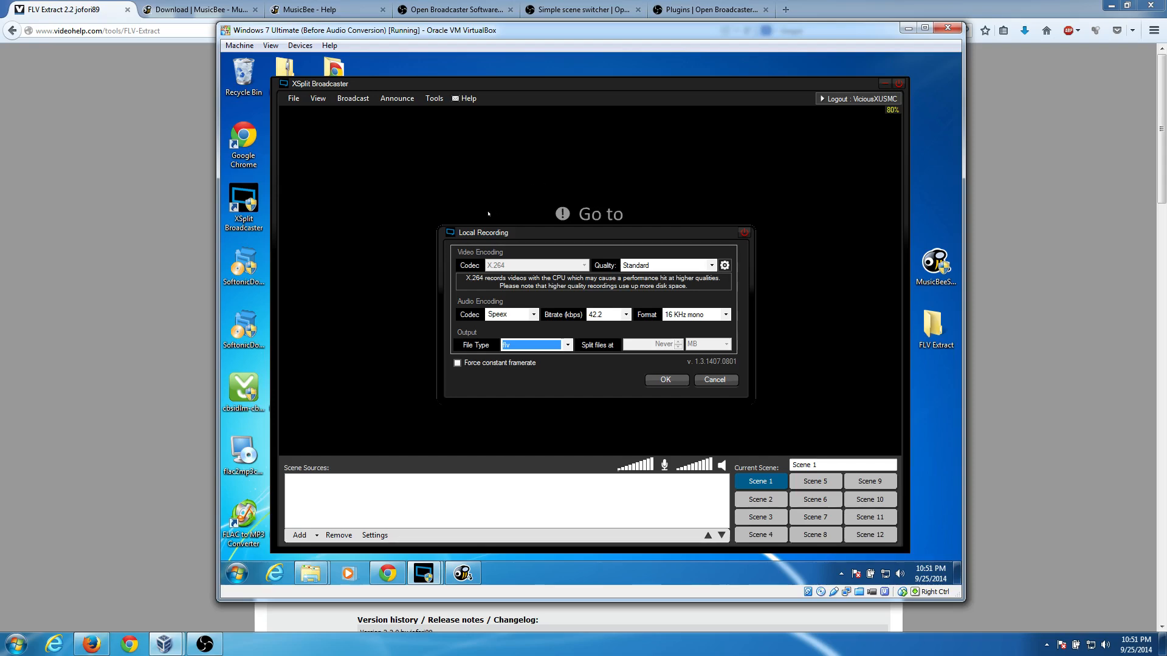
{"action": "mouse_move", "coordinate": [118, 610]}
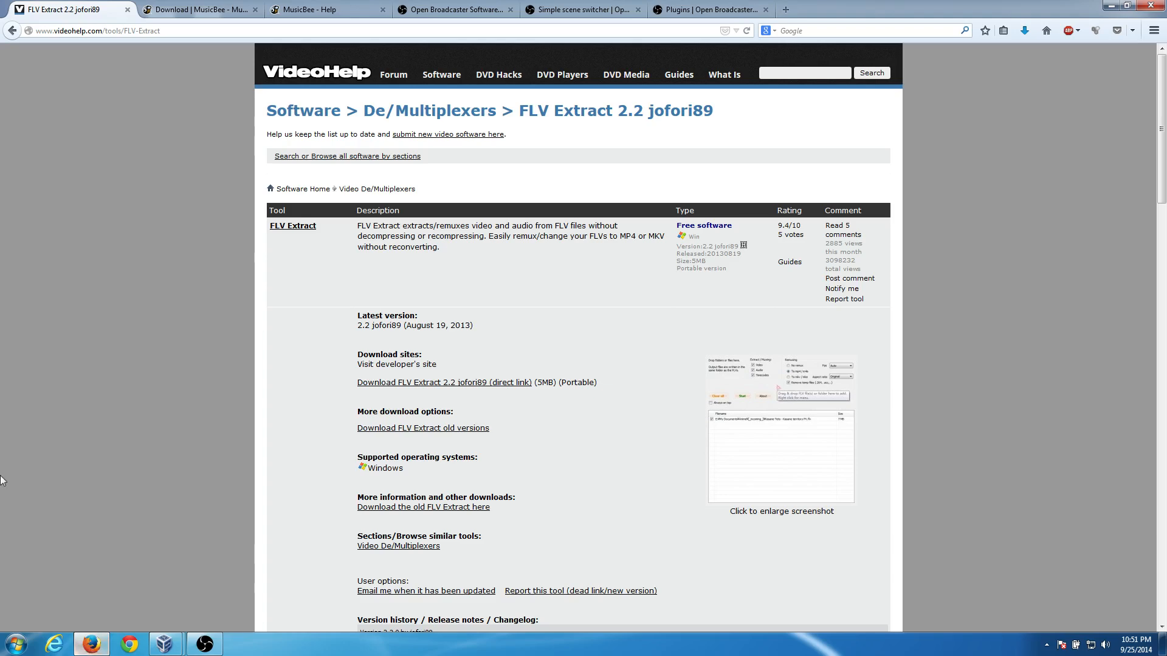
{"action": "mouse_move", "coordinate": [176, 24]}
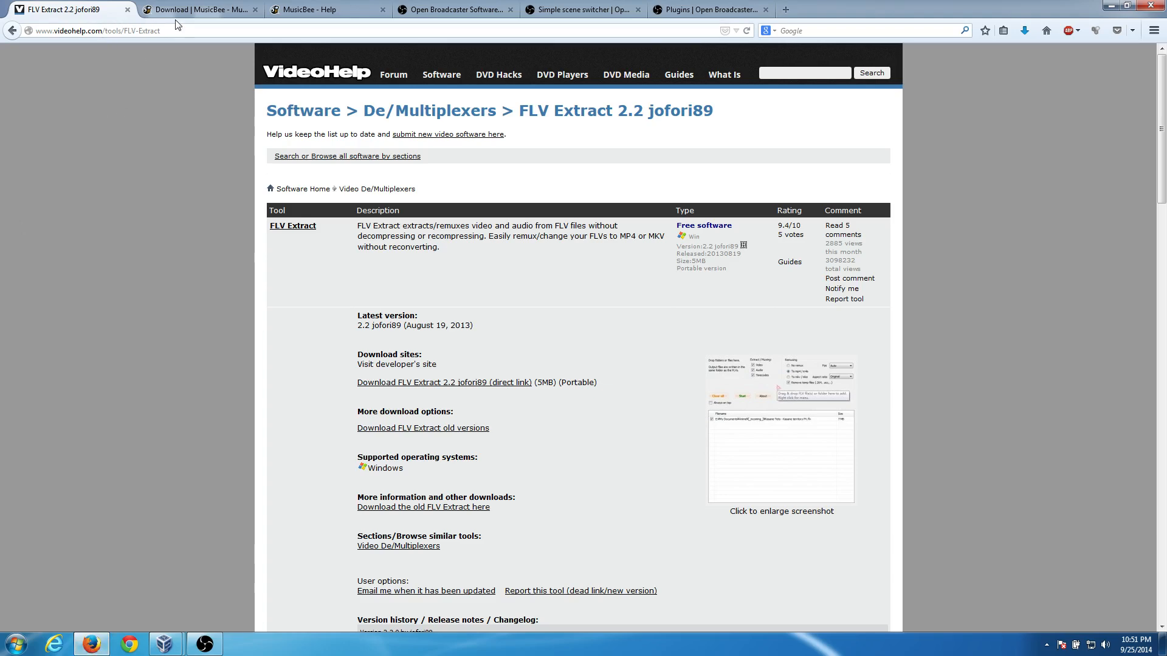
{"action": "left_click", "coordinate": [200, 9]}
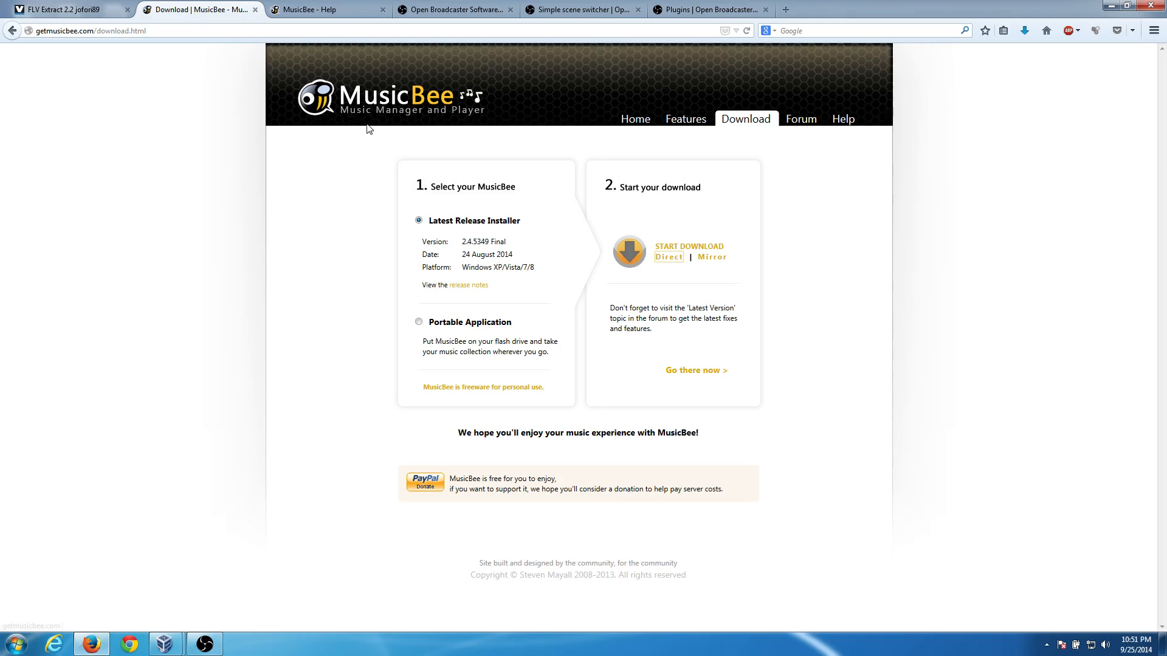
{"action": "mouse_move", "coordinate": [326, 402]}
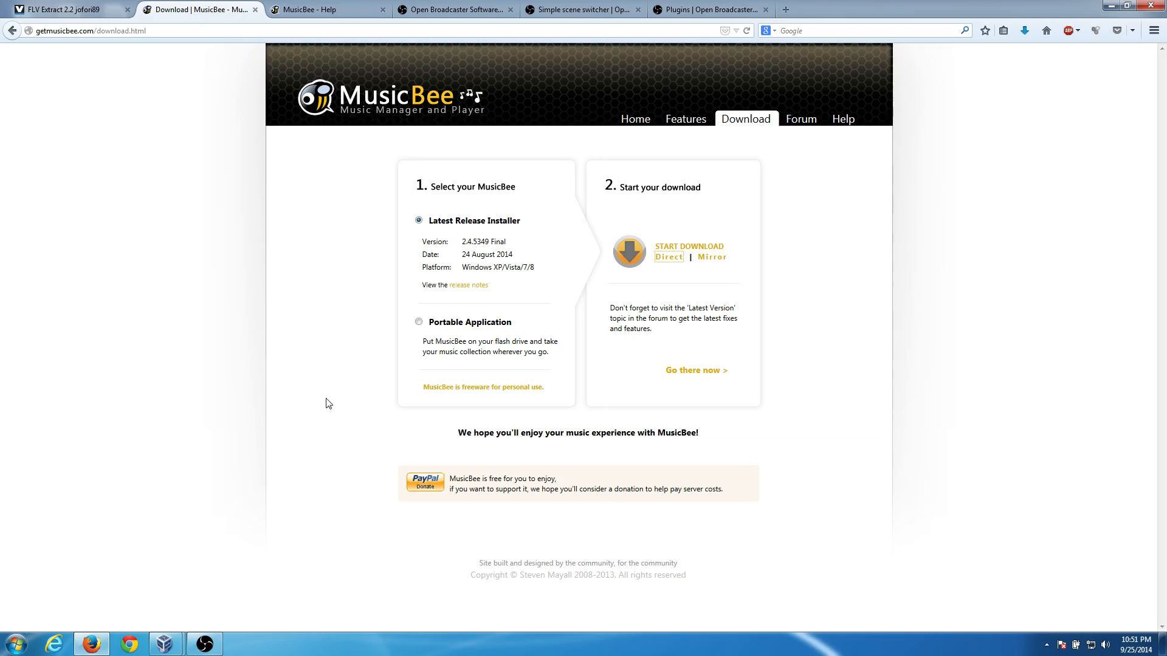
{"action": "mouse_move", "coordinate": [324, 284]}
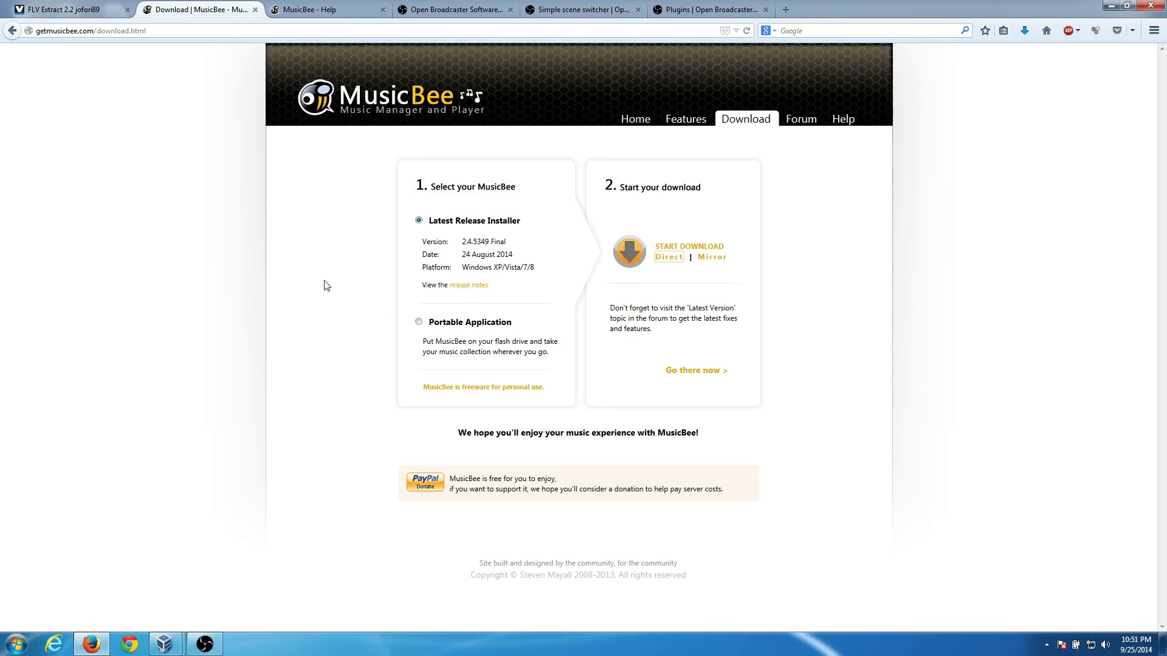
{"action": "mouse_move", "coordinate": [438, 229]}
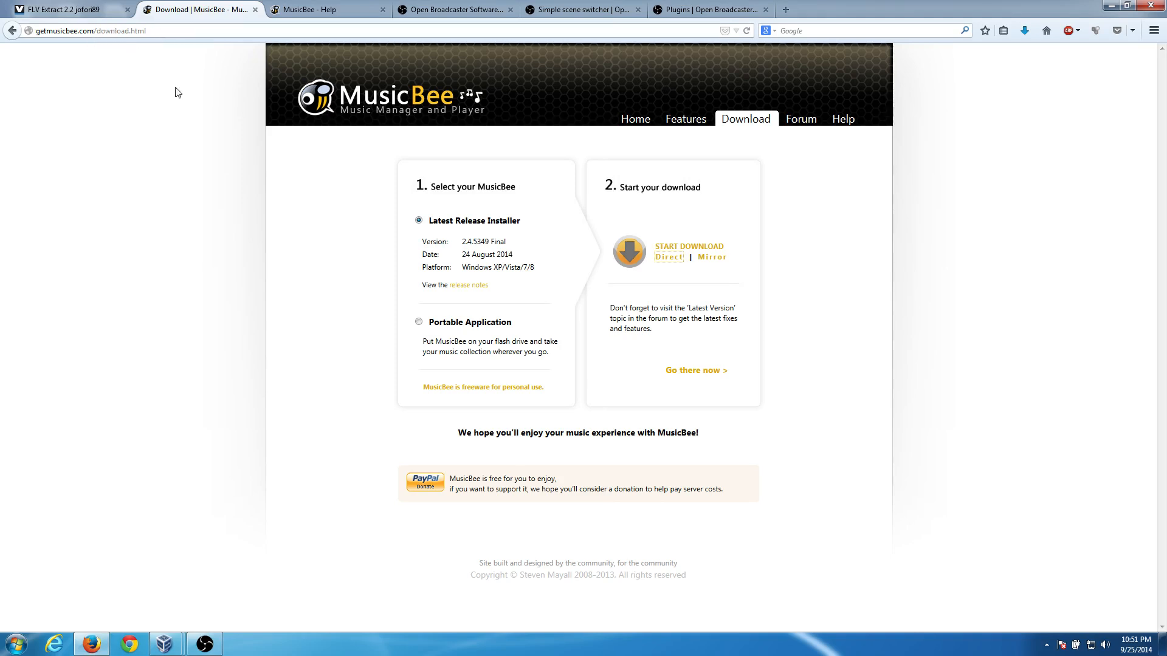
{"action": "mouse_move", "coordinate": [500, 285]}
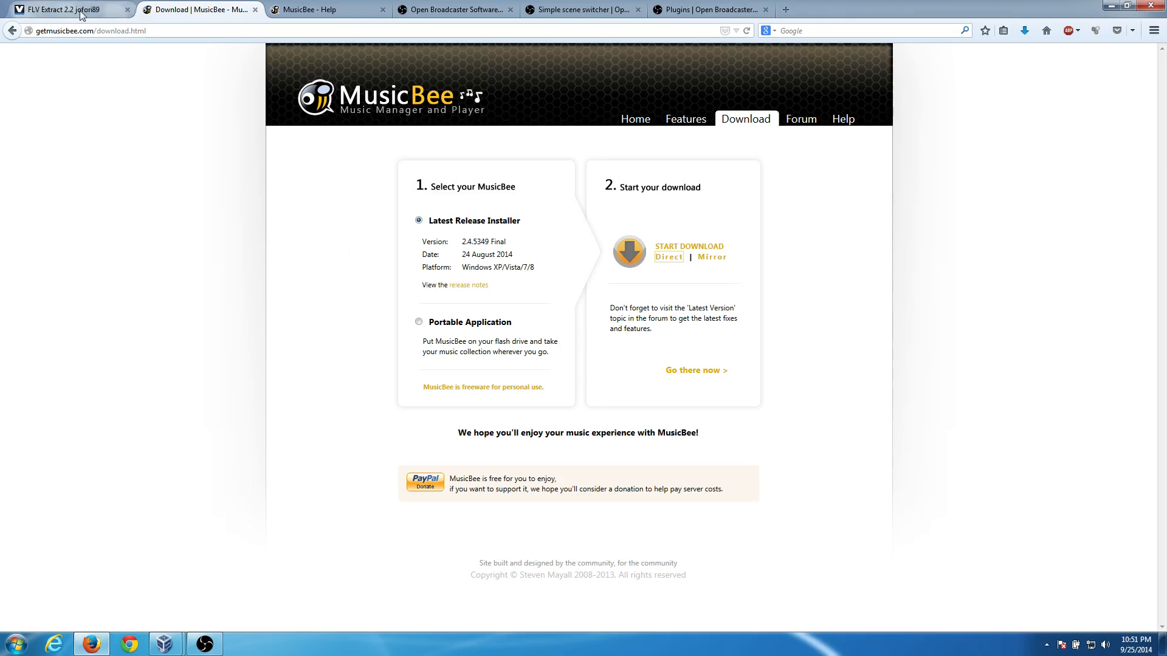
View MusicBee's Converting Files help and highlight the MP3 encoder instructions.
{"action": "left_click", "coordinate": [326, 9]}
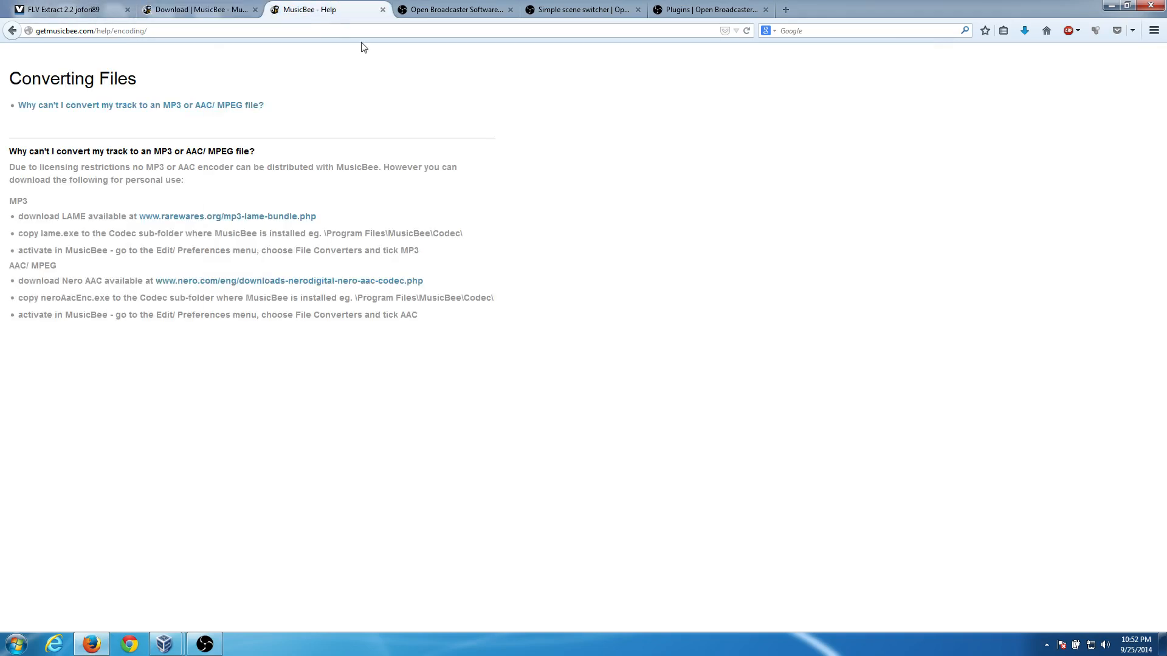
{"action": "mouse_move", "coordinate": [307, 148]}
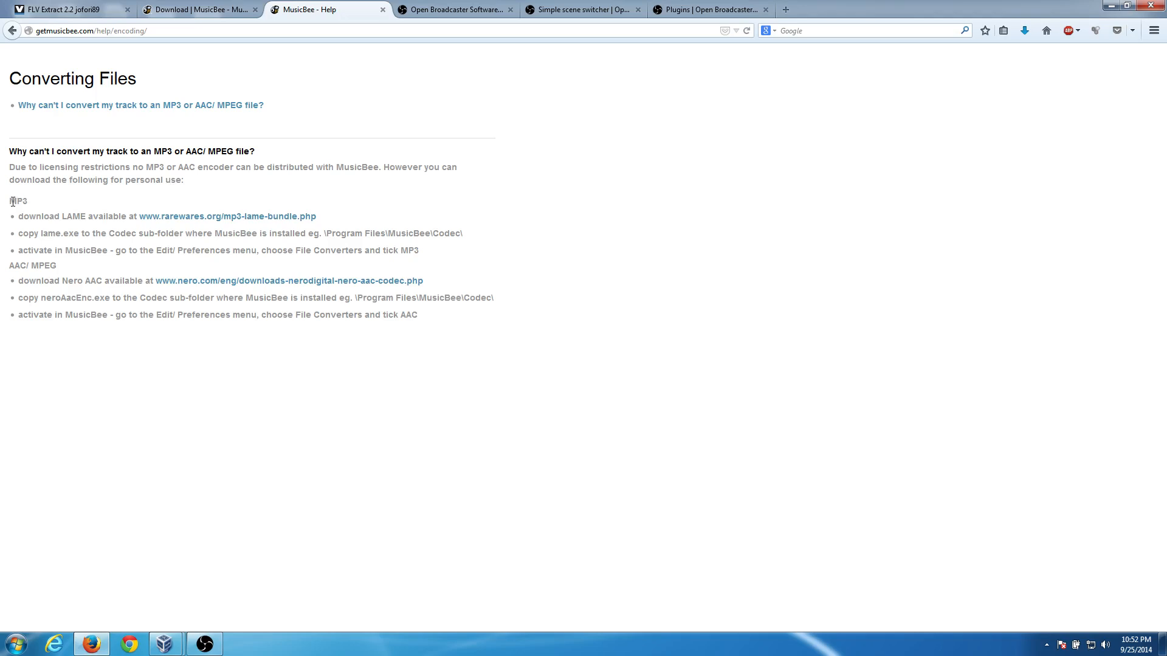
{"action": "double_click", "coordinate": [18, 200]}
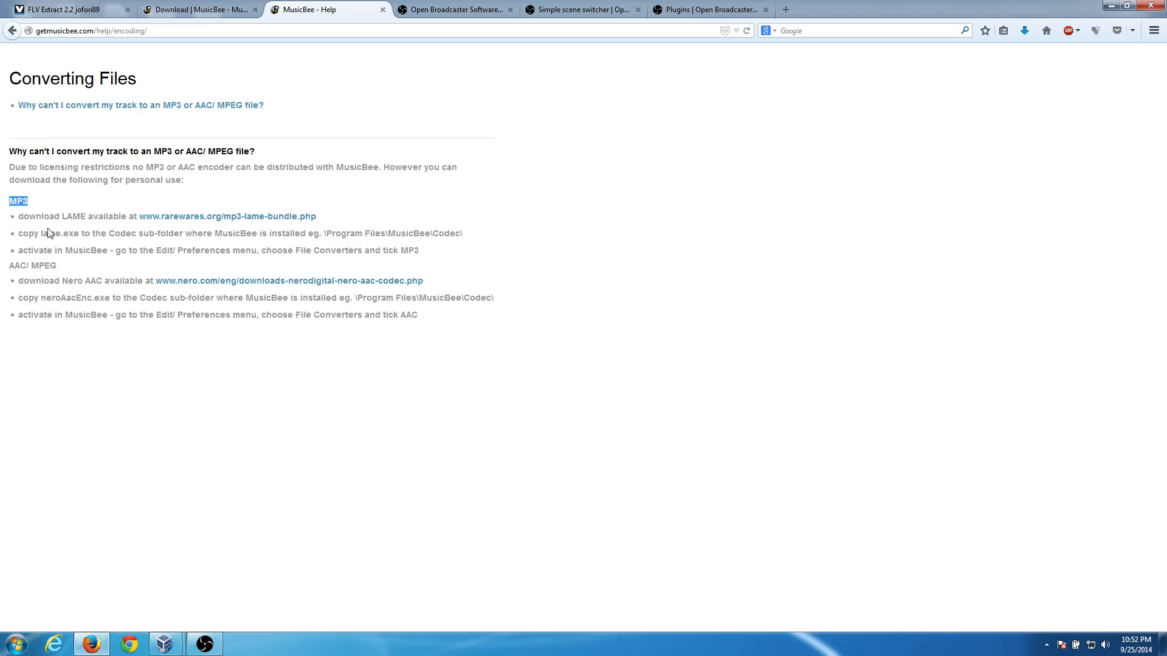
{"action": "mouse_move", "coordinate": [246, 225]}
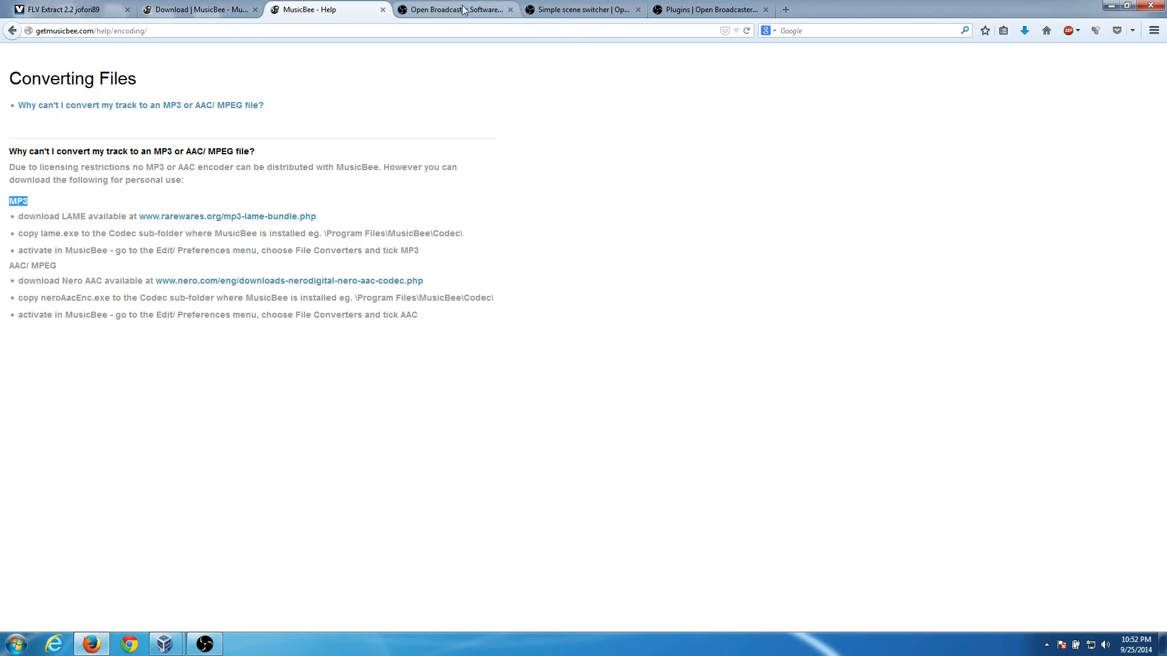
Browse the OBS plugins forum list and the Simple scene switcher plugin page.
{"action": "left_click", "coordinate": [454, 9]}
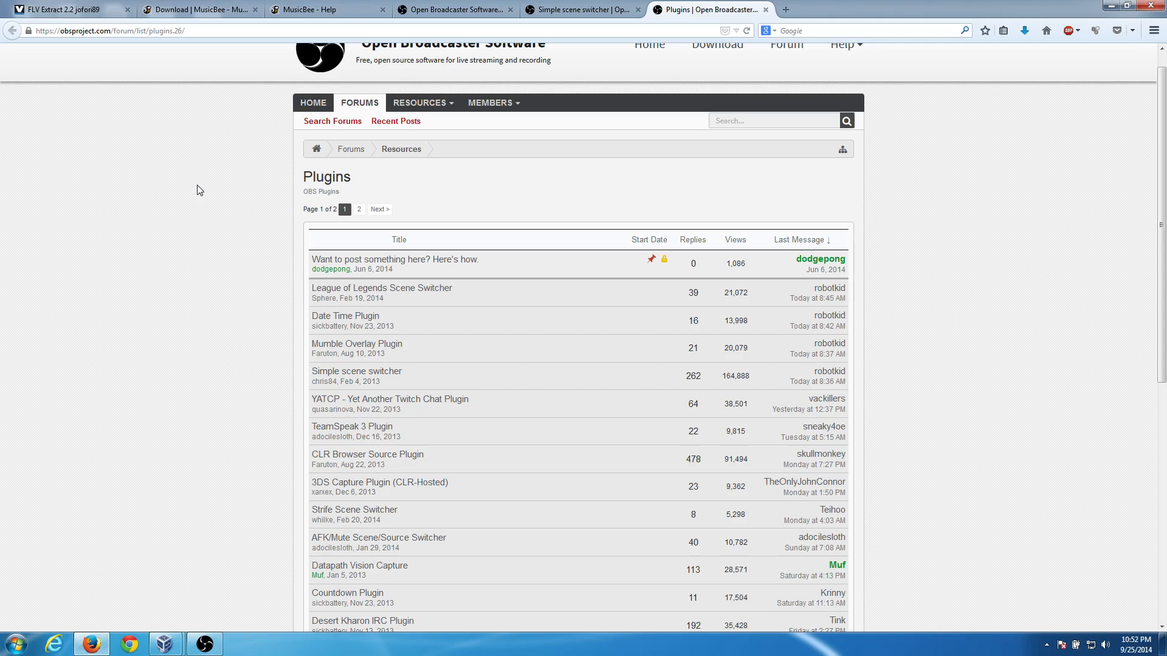
{"action": "scroll", "scroll_direction": "down", "scroll_amount": 3}
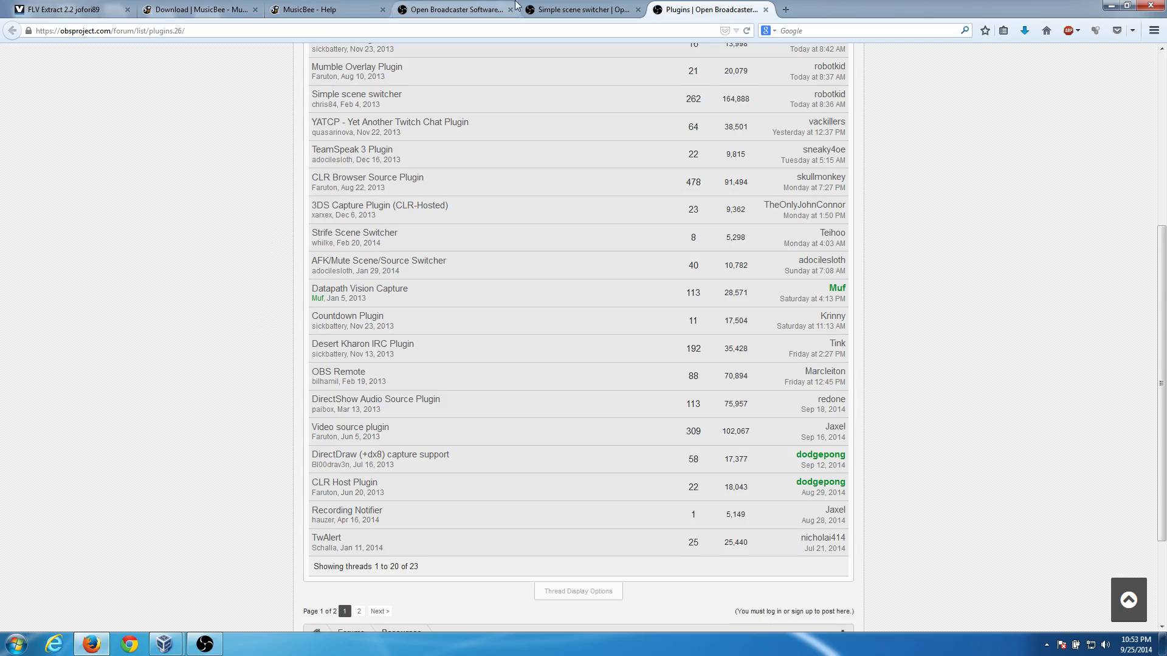
{"action": "left_click", "coordinate": [576, 10]}
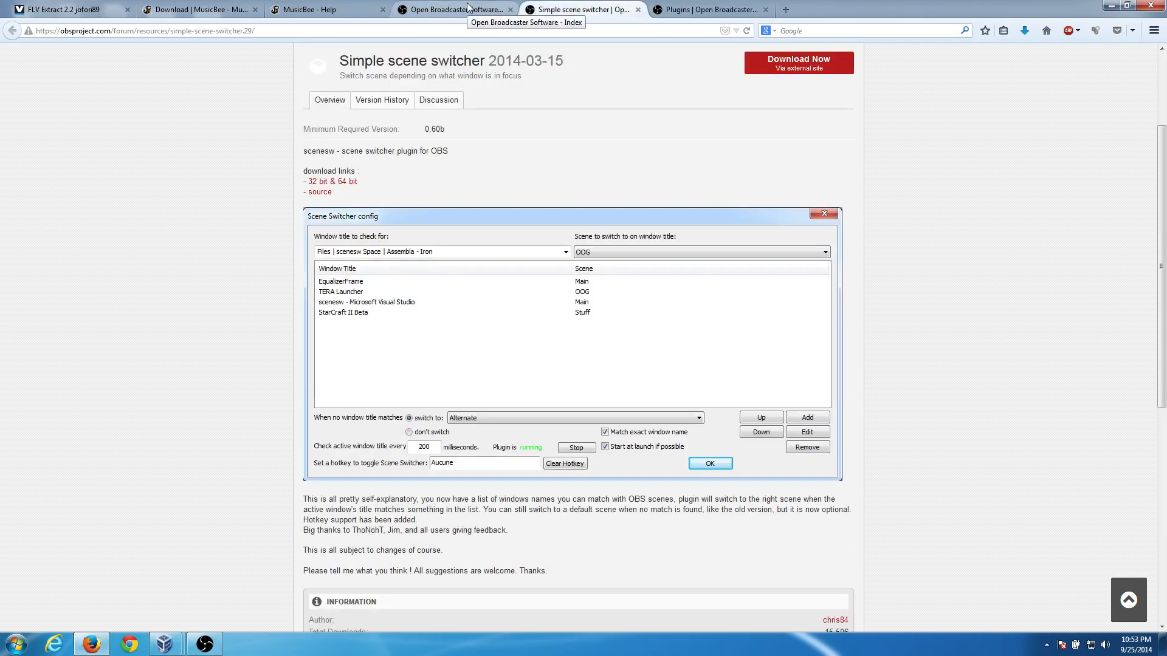
{"action": "left_click", "coordinate": [452, 9]}
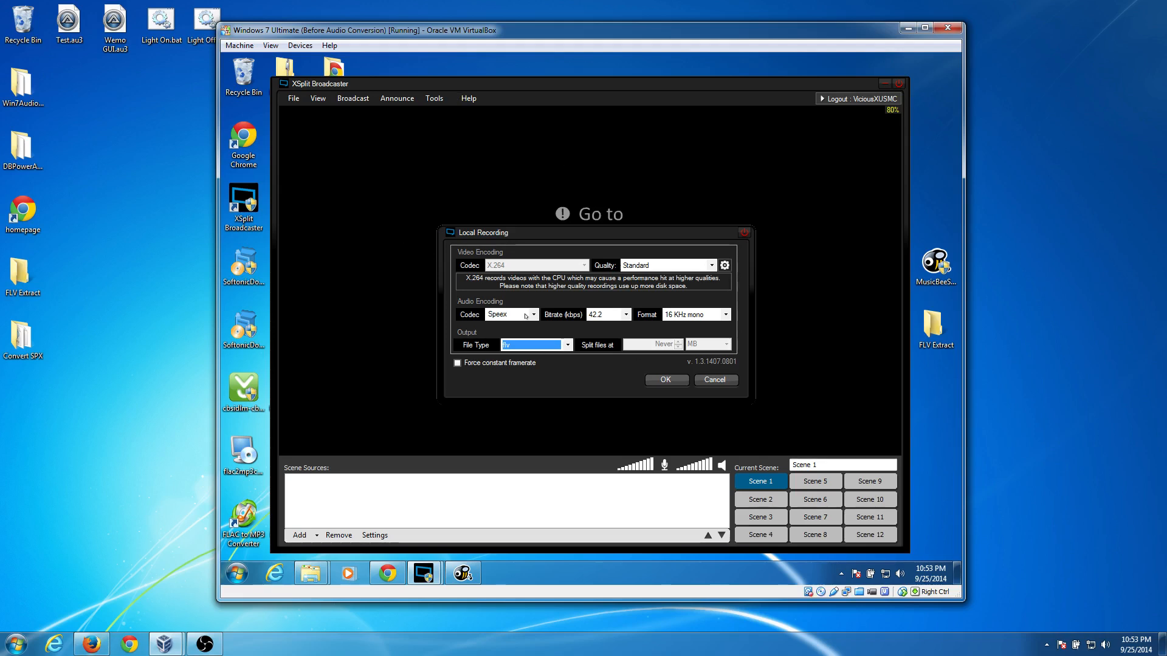
Keep Speex as the recording codec, close XSplit, and move the recorded file onto open desktop space.
{"action": "left_click", "coordinate": [533, 313]}
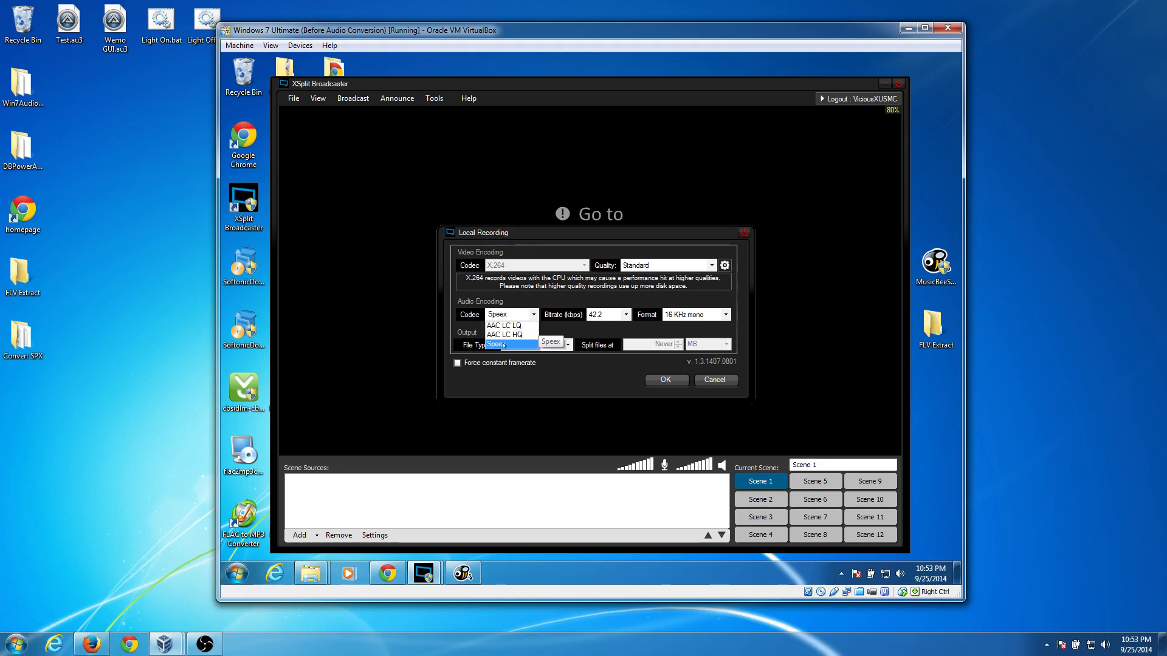
{"action": "left_click", "coordinate": [713, 379]}
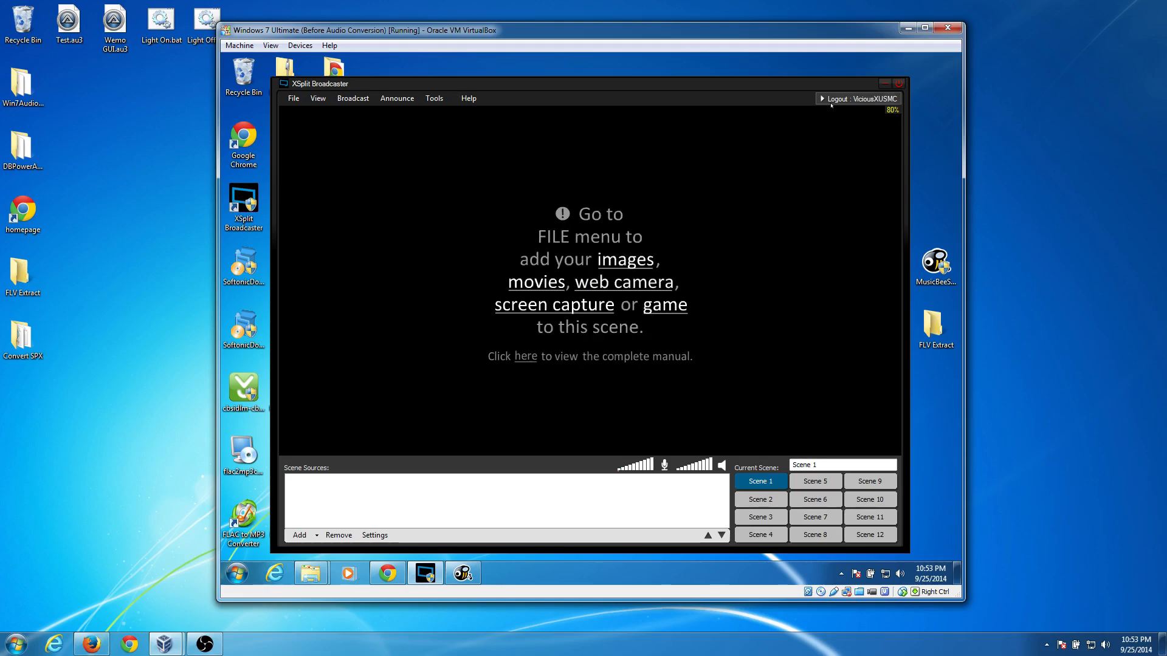
{"action": "left_click", "coordinate": [883, 84]}
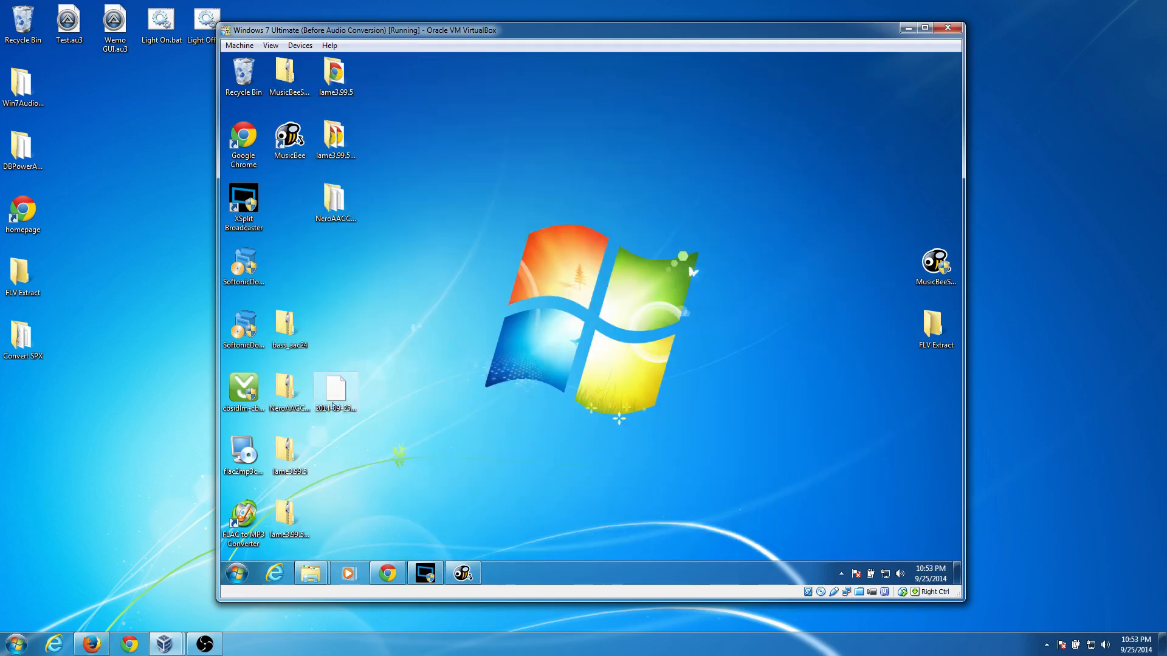
{"action": "left_click_drag", "start_coordinate": [336, 390], "coordinate": [382, 333]}
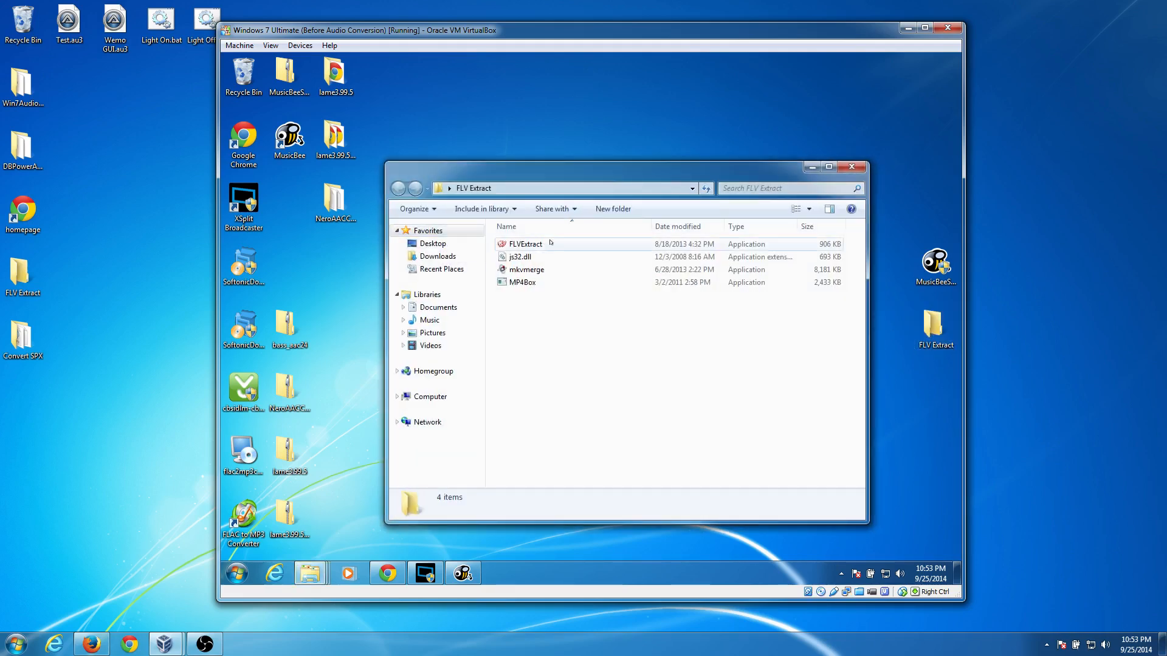
Extract the FLV recording in FLV Extract with No remux and temp files kept, then dismiss the status report.
{"action": "double_click", "coordinate": [525, 245]}
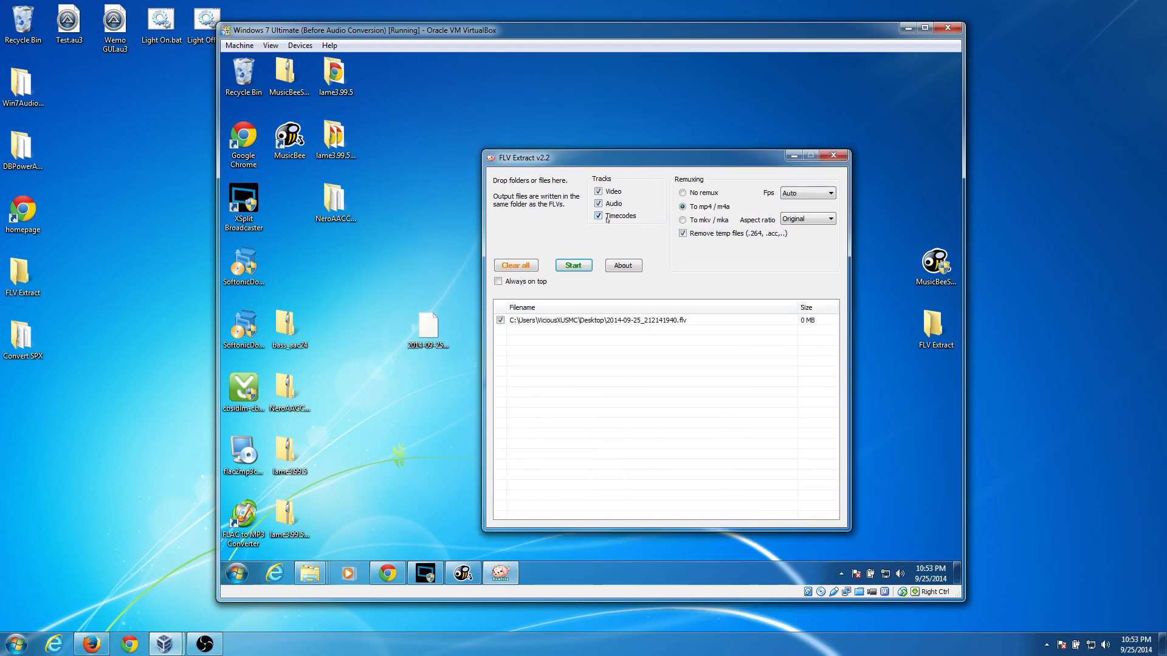
{"action": "left_click", "coordinate": [682, 194]}
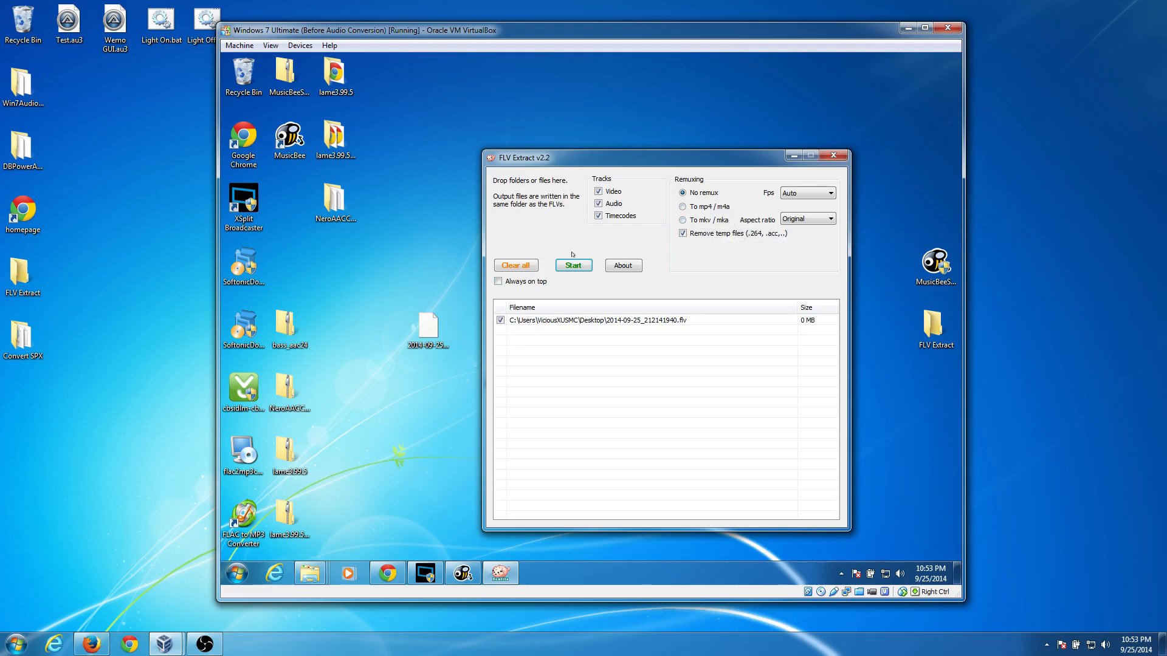
{"action": "mouse_move", "coordinate": [772, 197]}
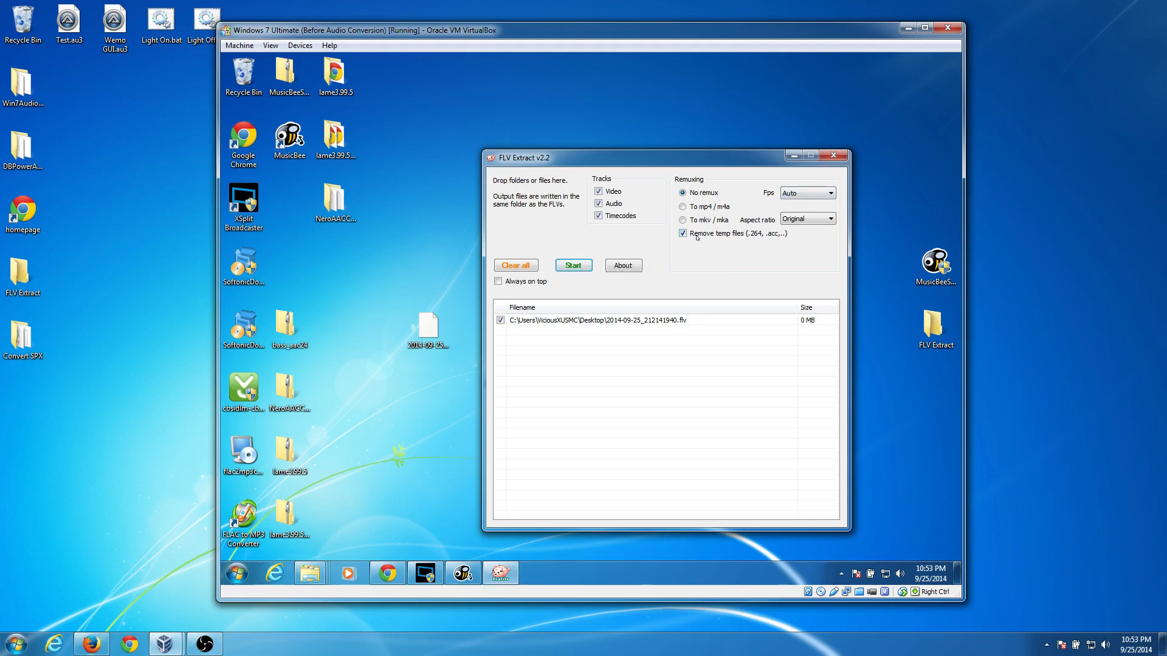
{"action": "left_click", "coordinate": [682, 233]}
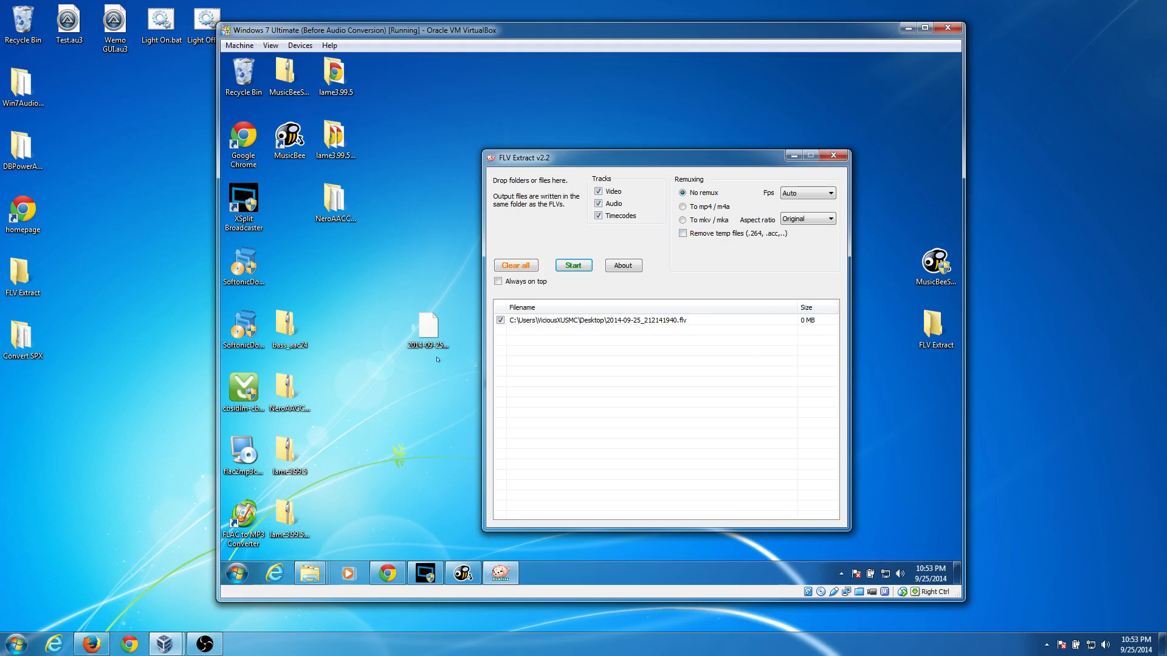
{"action": "left_click", "coordinate": [572, 265]}
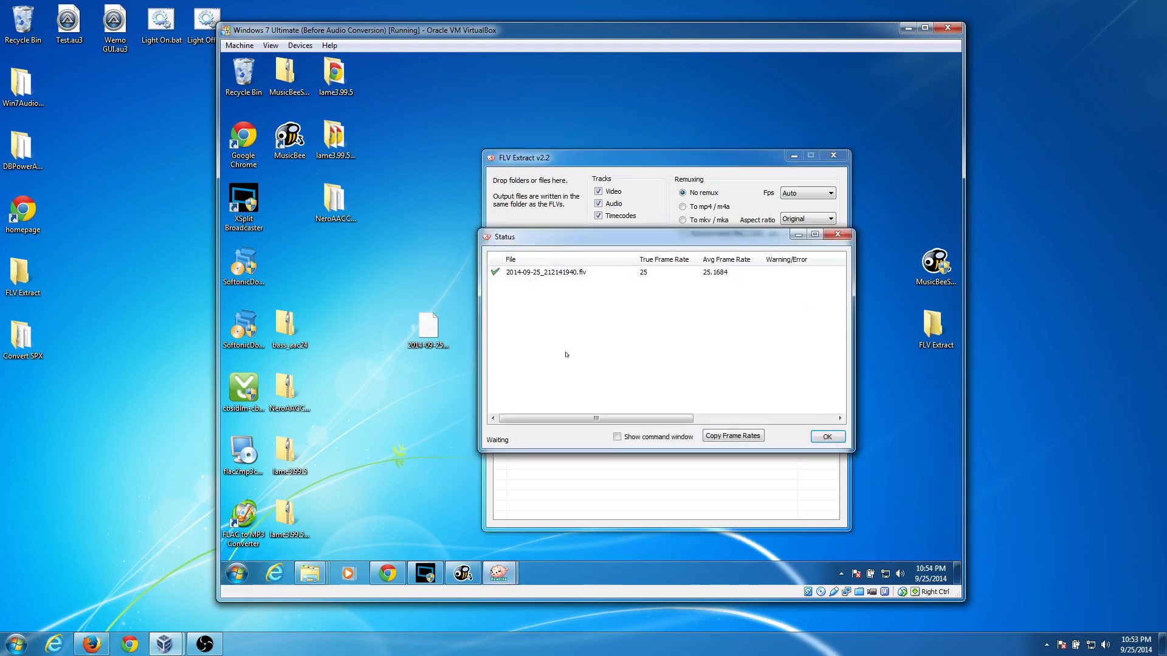
{"action": "left_click", "coordinate": [827, 436]}
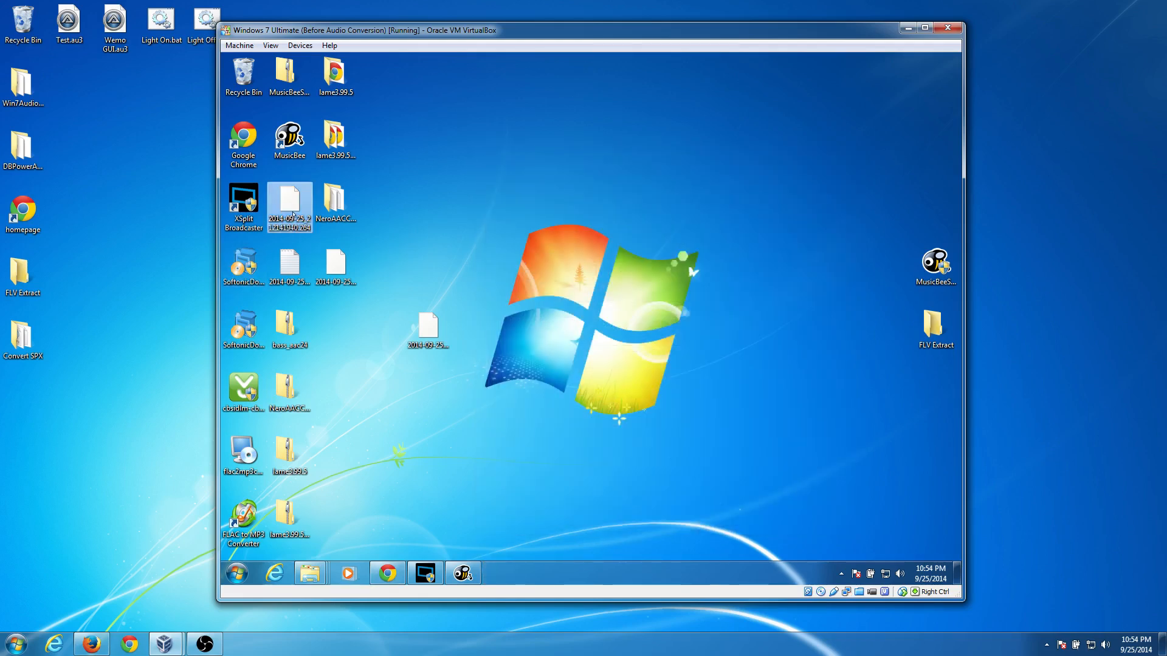
Line up the extracted track files on the desktop and launch MusicBee.
{"action": "left_click_drag", "start_coordinate": [290, 207], "coordinate": [473, 144]}
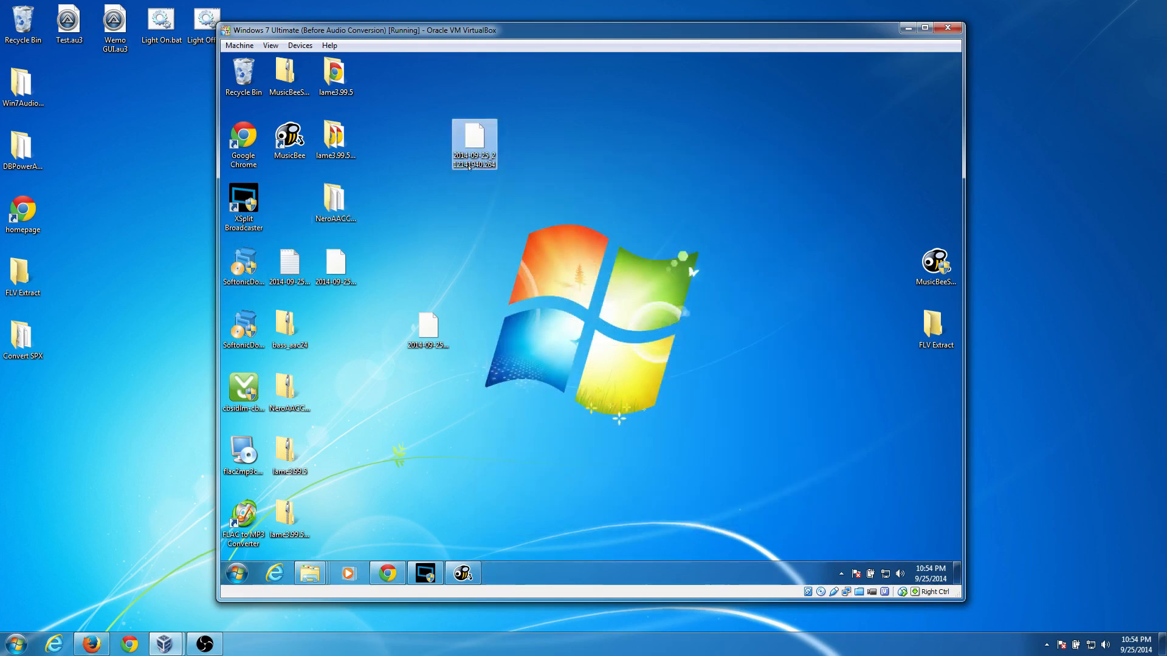
{"action": "left_click_drag", "start_coordinate": [473, 141], "coordinate": [289, 267]}
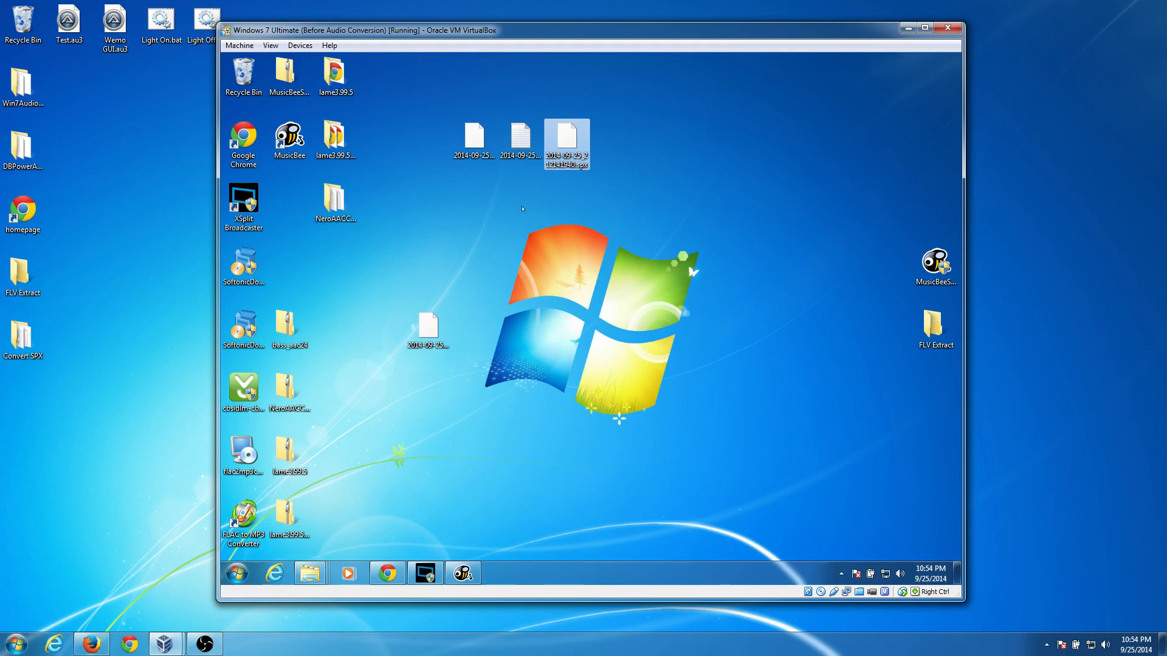
{"action": "left_click", "coordinate": [462, 572]}
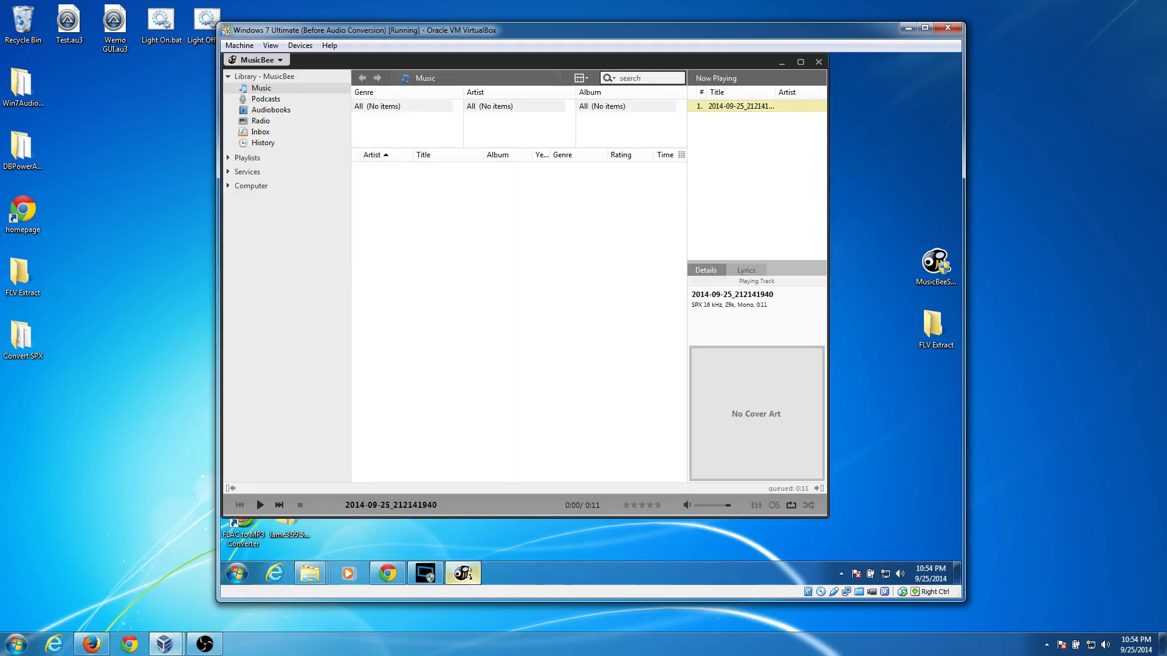
Load the extracted SPX recording 2014-09-25_212141940 from the desktop into MusicBee by file path.
{"action": "left_click", "coordinate": [257, 60]}
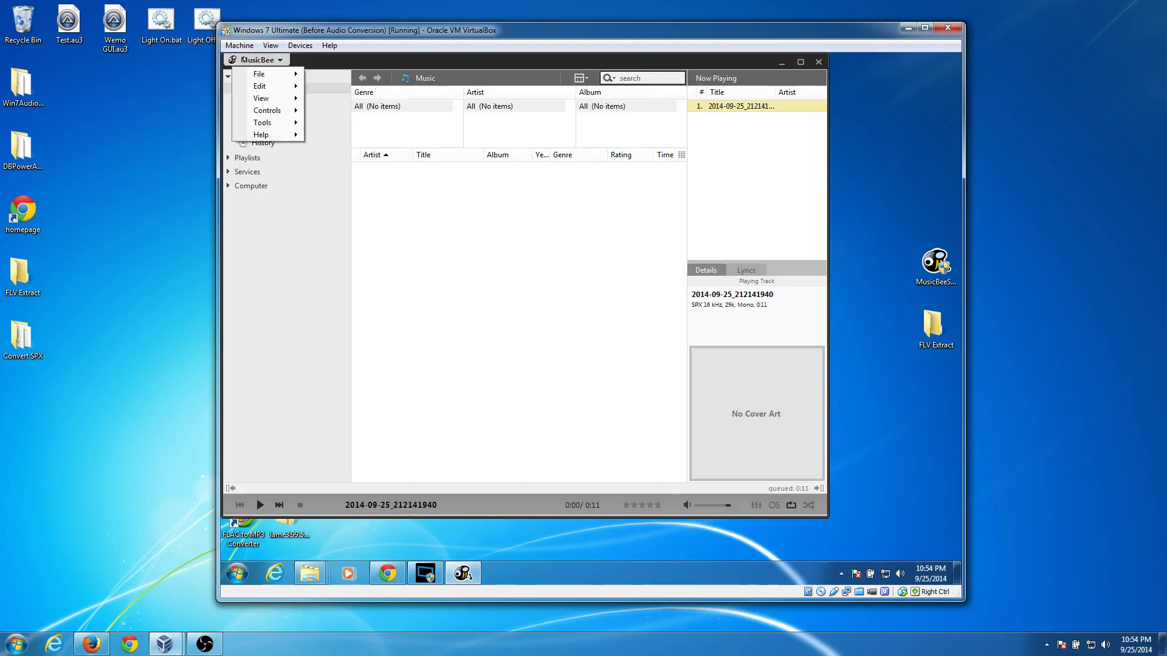
{"action": "left_click", "coordinate": [258, 74]}
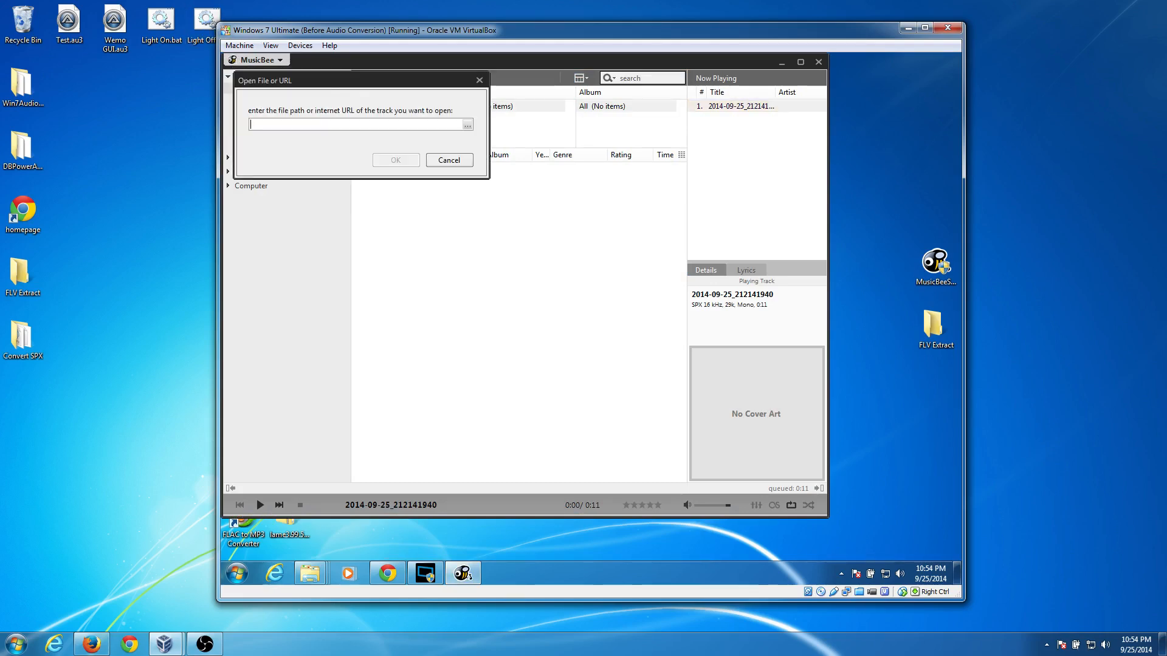
{"action": "left_click", "coordinate": [467, 124]}
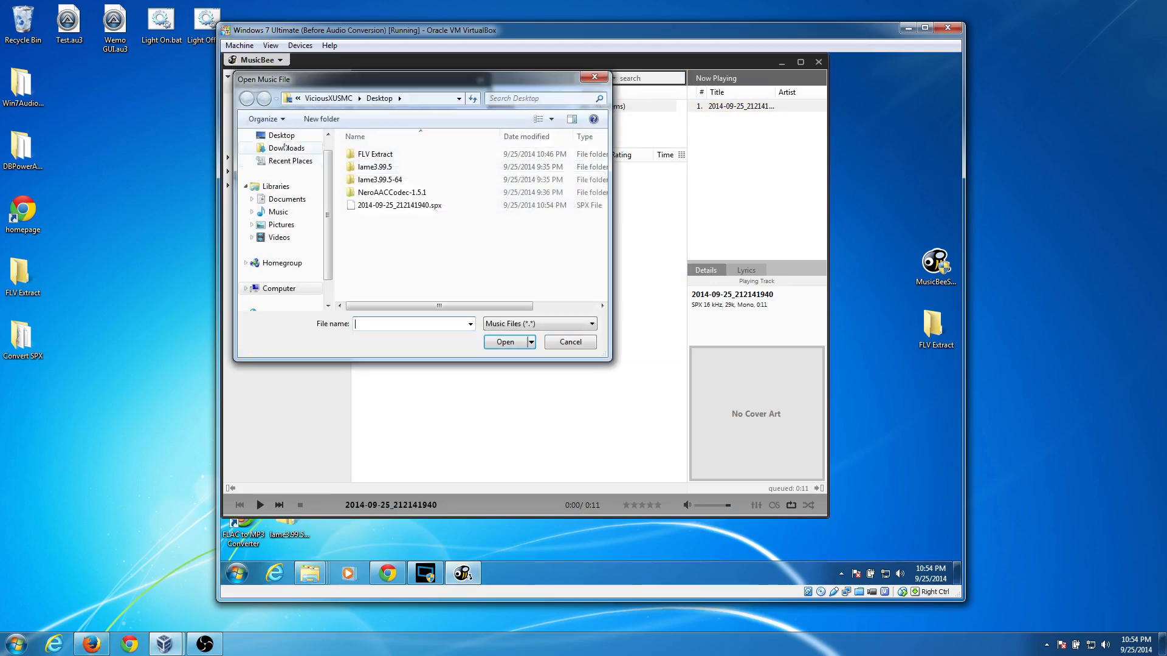
{"action": "left_click", "coordinate": [281, 135]}
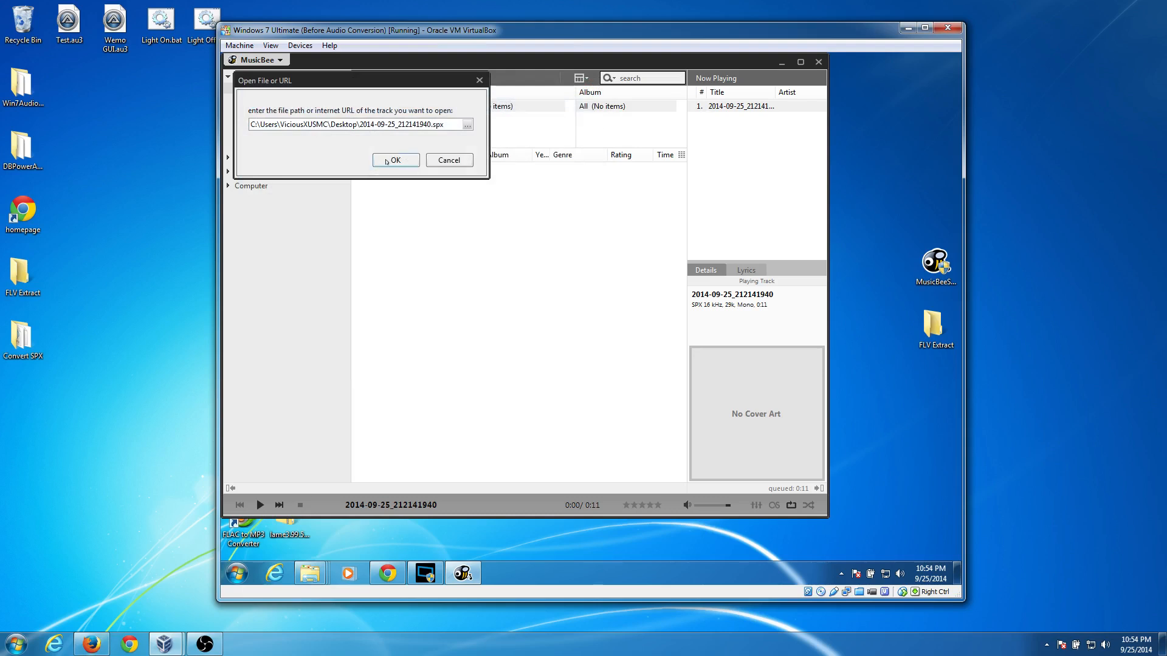
{"action": "left_click", "coordinate": [395, 160]}
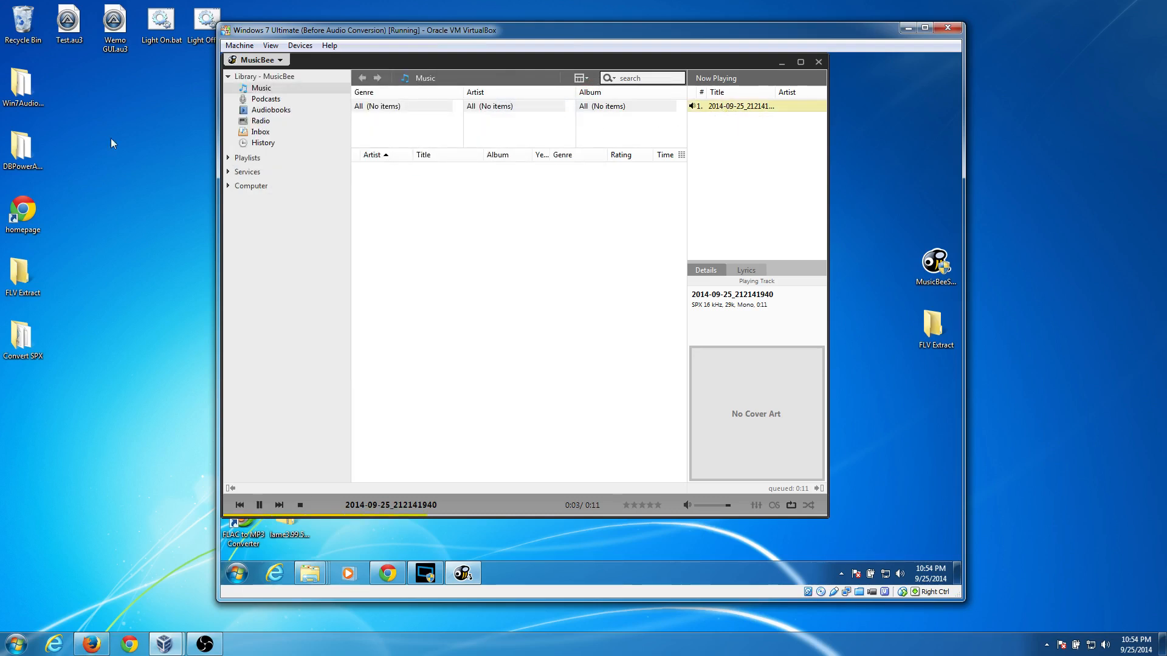
Convert the playing recording to FLAC via Tools > Convert Format.
{"action": "left_click", "coordinate": [256, 59]}
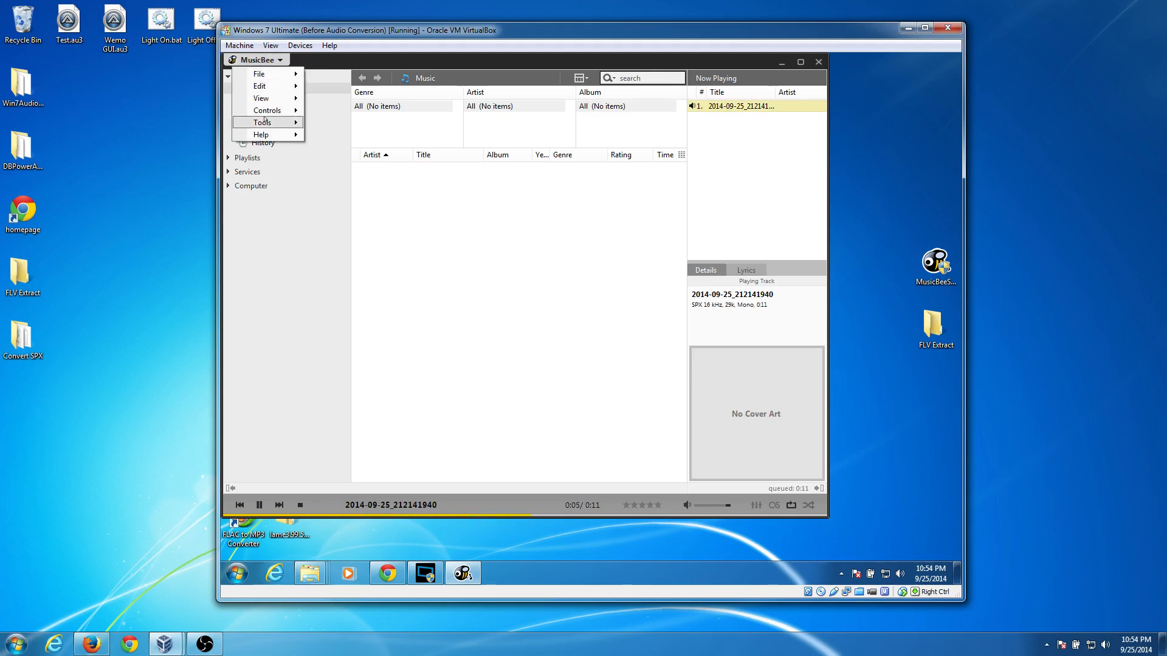
{"action": "left_click", "coordinate": [263, 121]}
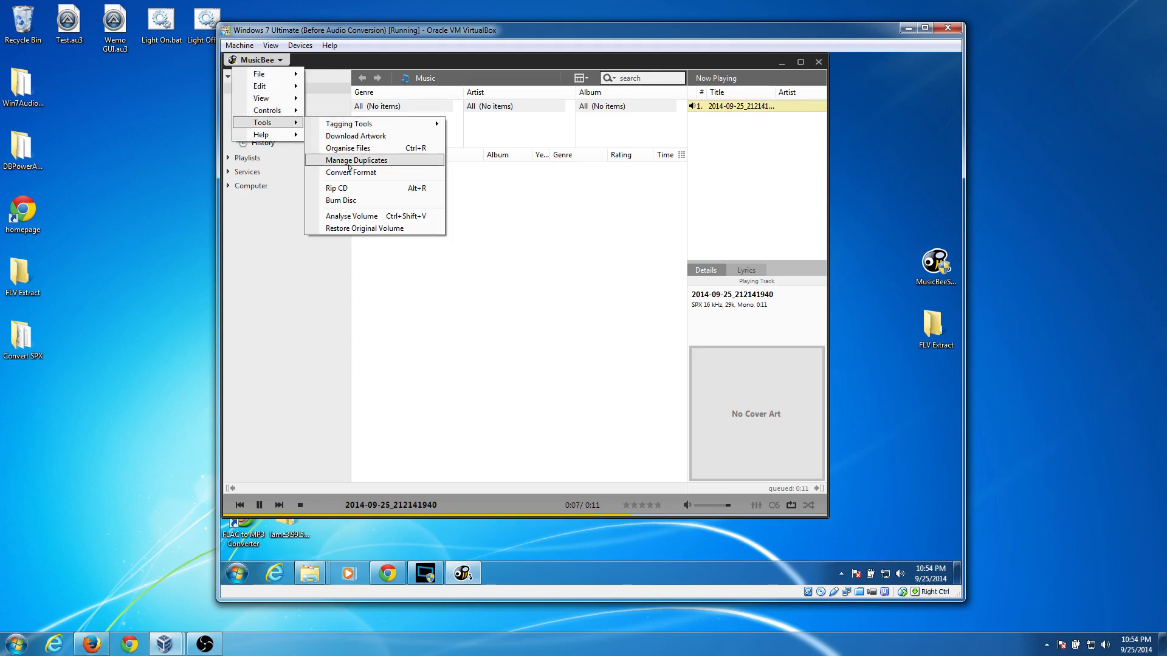
{"action": "left_click", "coordinate": [349, 172]}
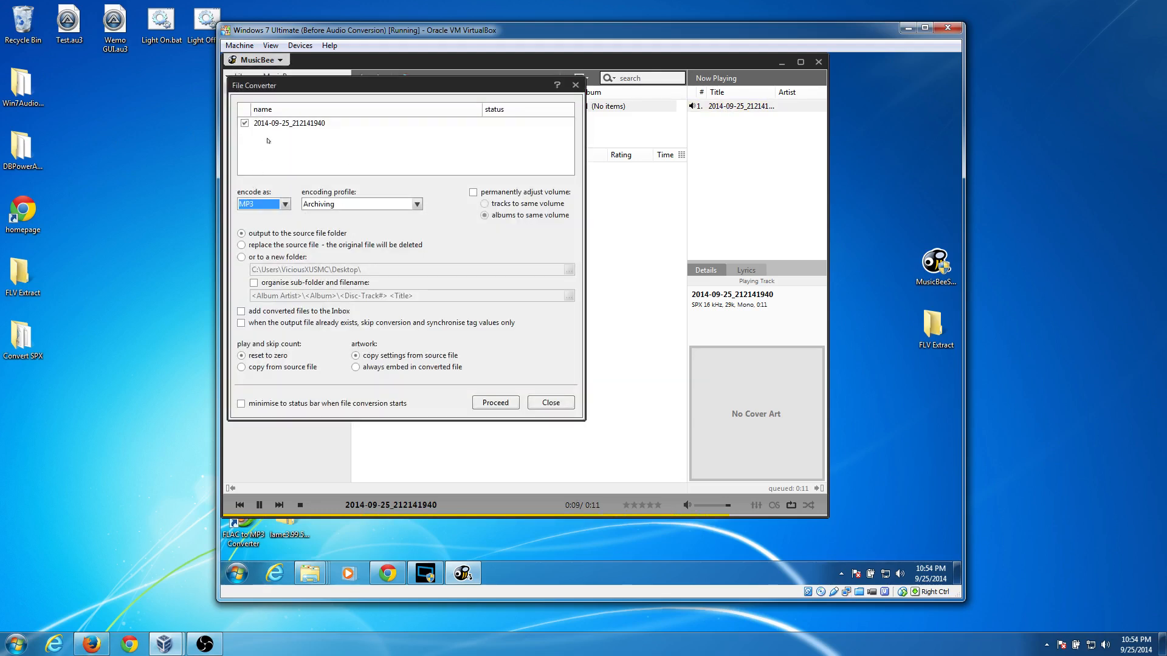
{"action": "left_click", "coordinate": [263, 204]}
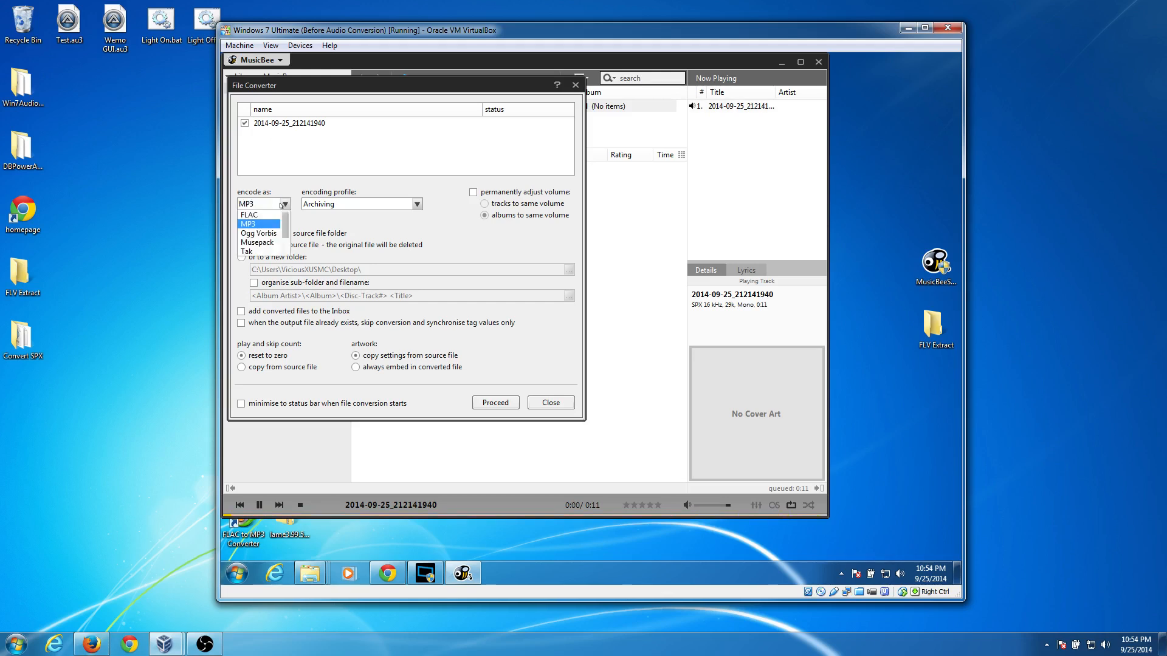
{"action": "left_click", "coordinate": [249, 214]}
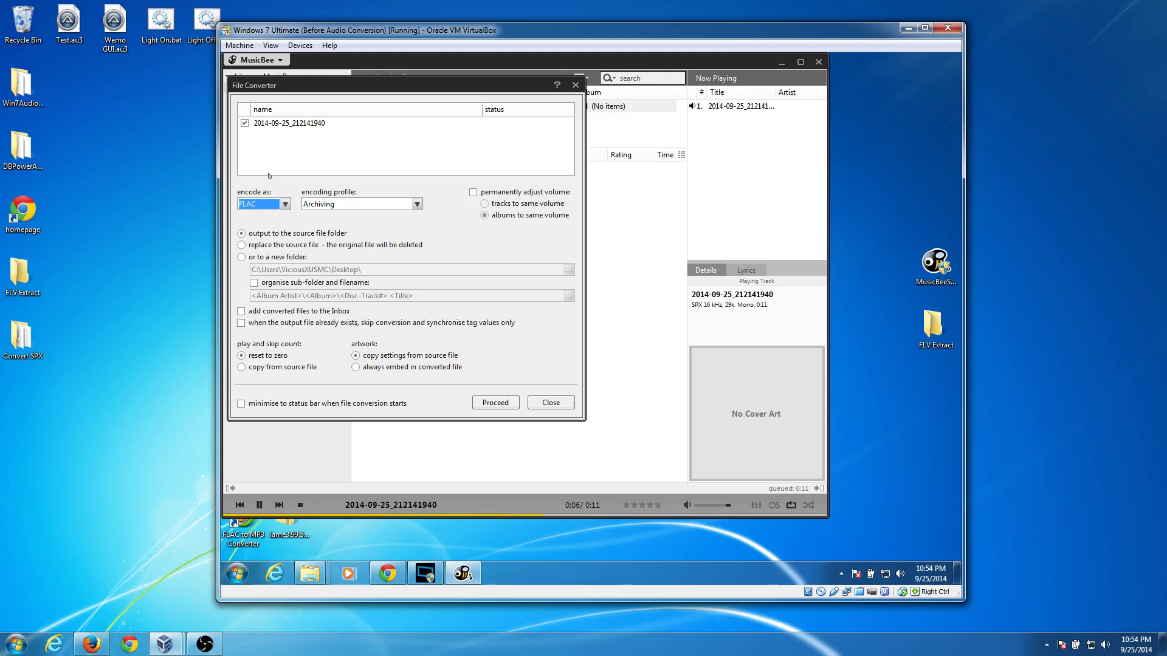
{"action": "left_click", "coordinate": [494, 402]}
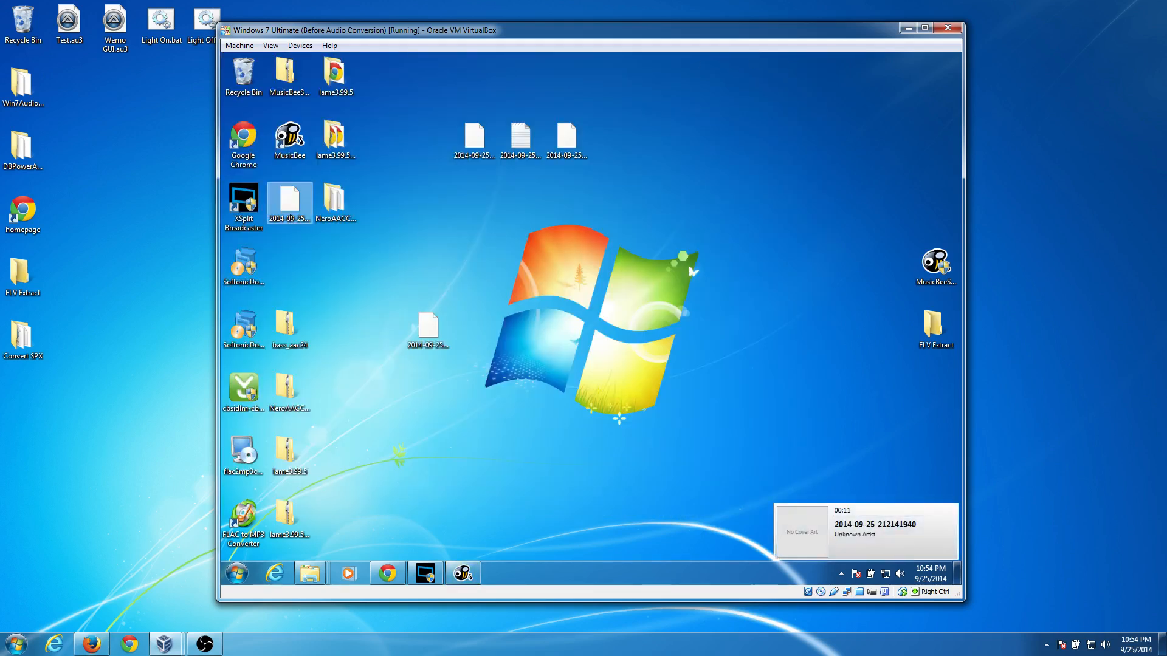
{"action": "mouse_move", "coordinate": [289, 204]}
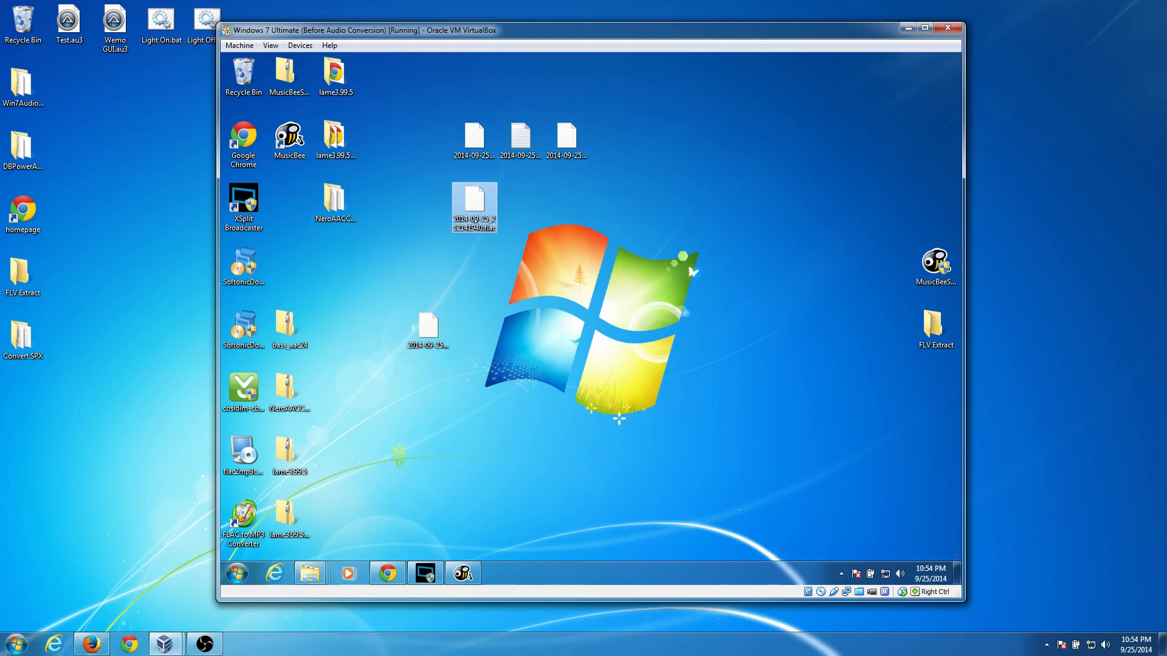
{"action": "mouse_move", "coordinate": [474, 207]}
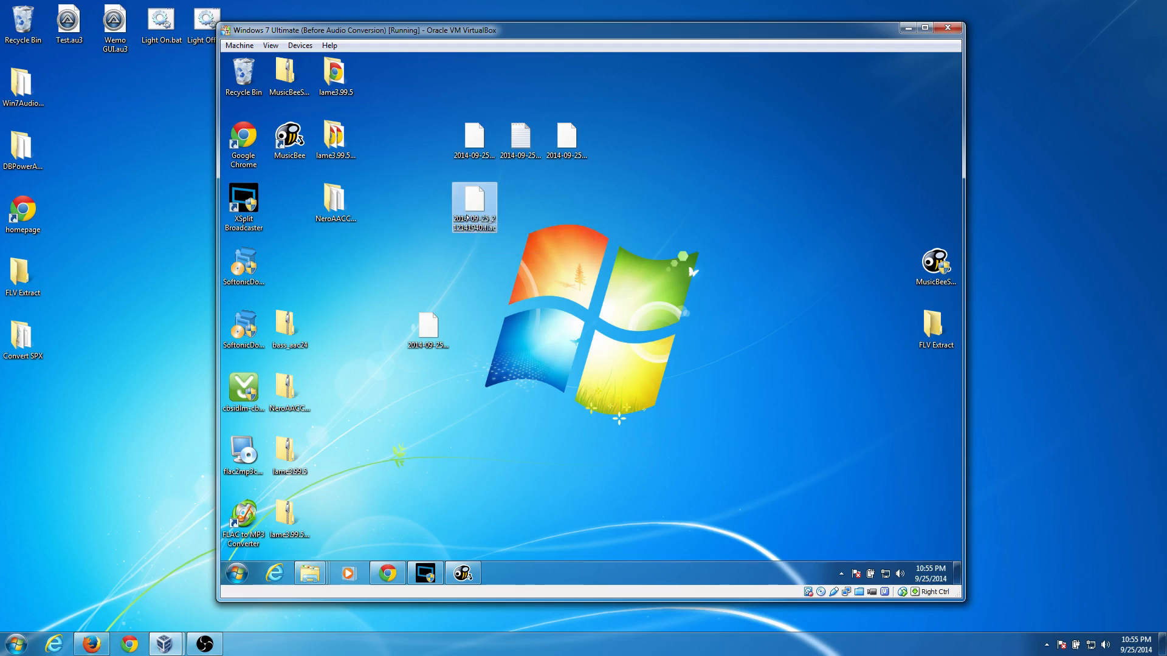
{"action": "mouse_move", "coordinate": [474, 207]}
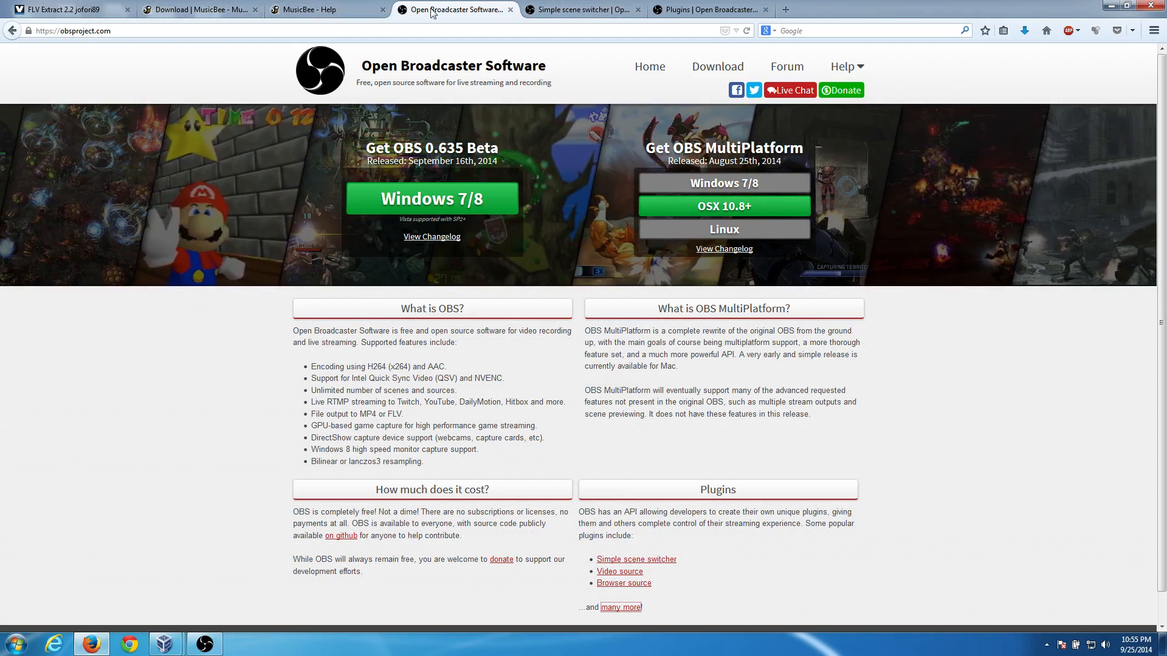
{"action": "left_click", "coordinate": [323, 9]}
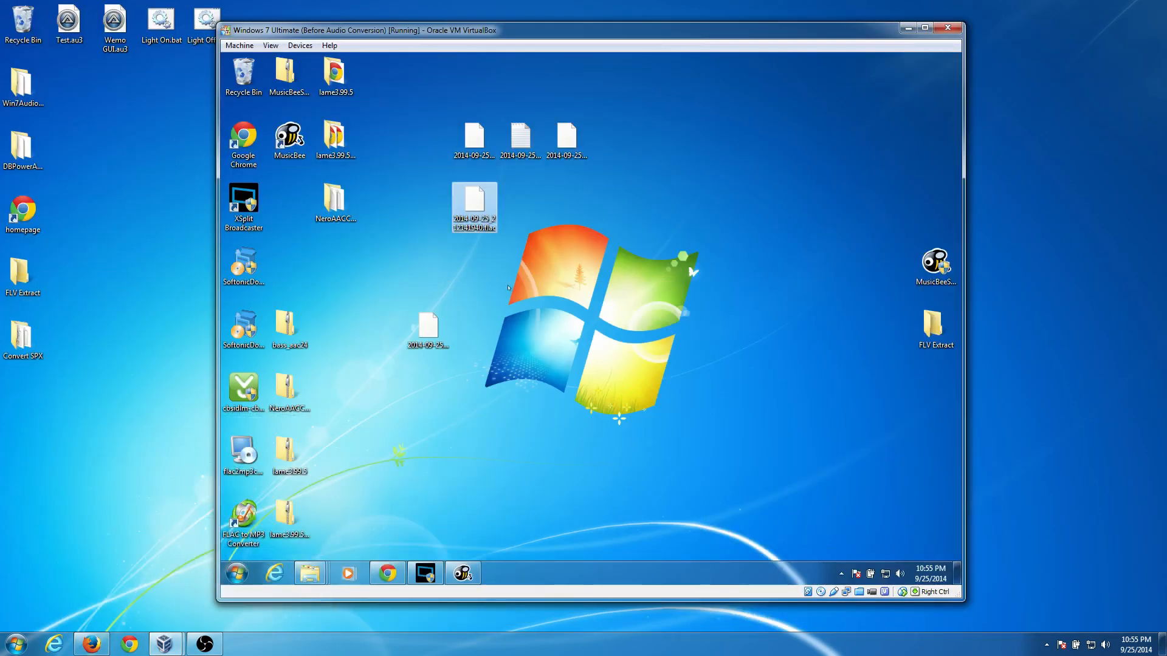
Locate the lame encoder inside the downloaded lame3.99.5 folder.
{"action": "left_click", "coordinate": [335, 73]}
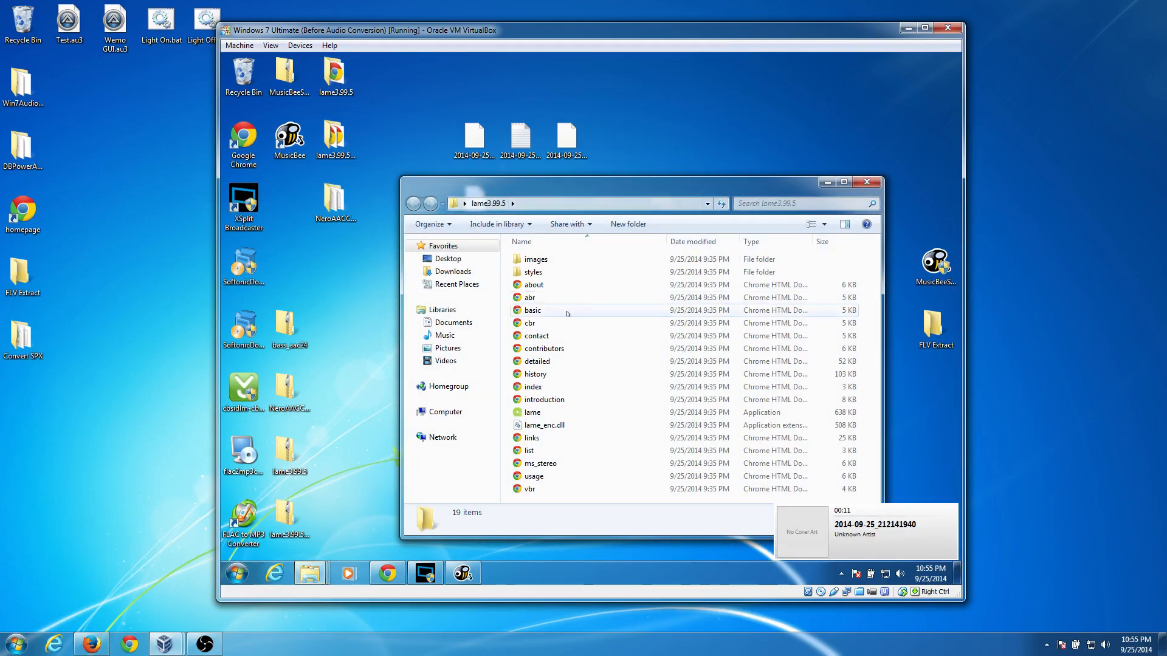
{"action": "left_click", "coordinate": [532, 412]}
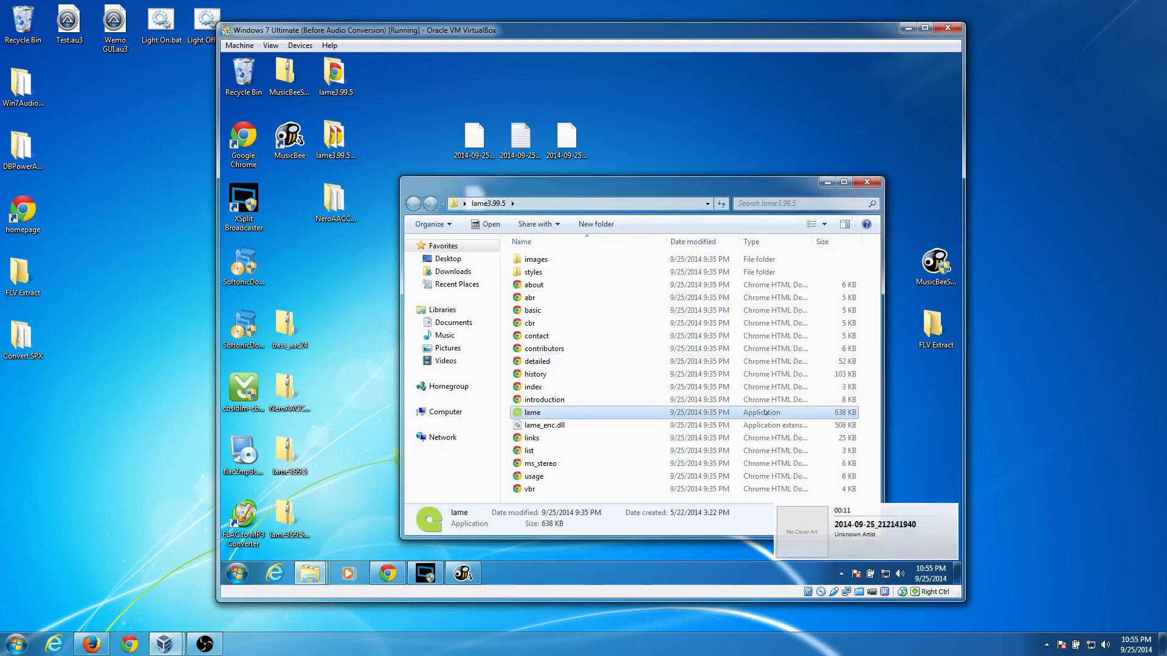
{"action": "left_click", "coordinate": [544, 425]}
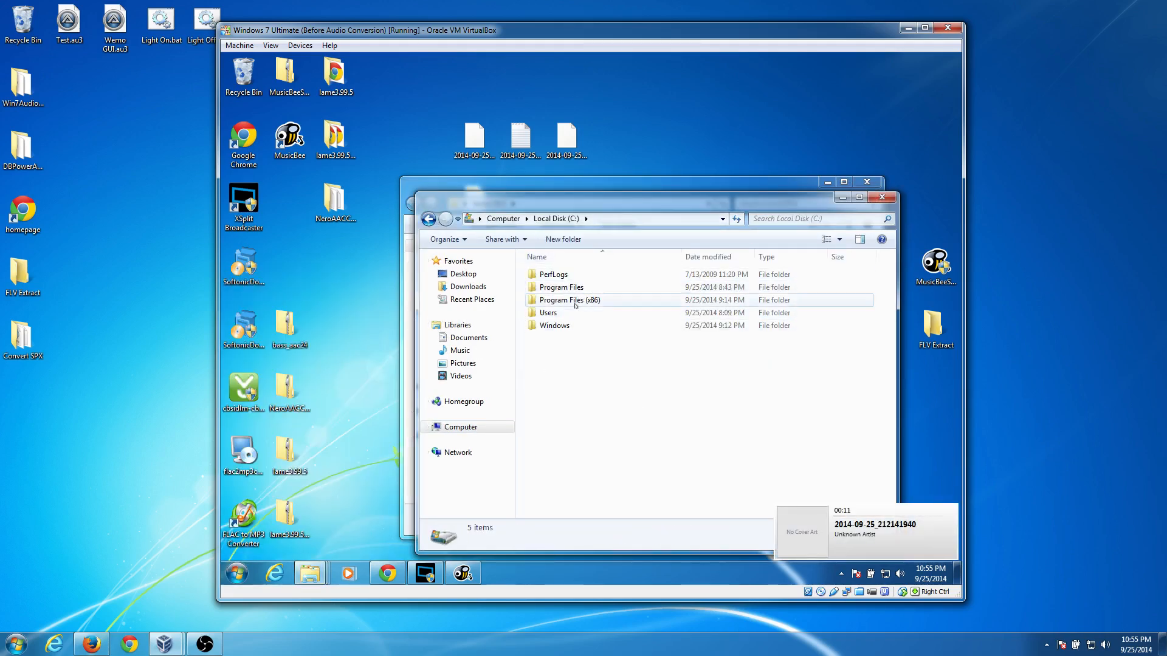
Browse to C: > Program Files (x86) > MusicBee > Codec and select the installed lame encoder.
{"action": "double_click", "coordinate": [570, 300]}
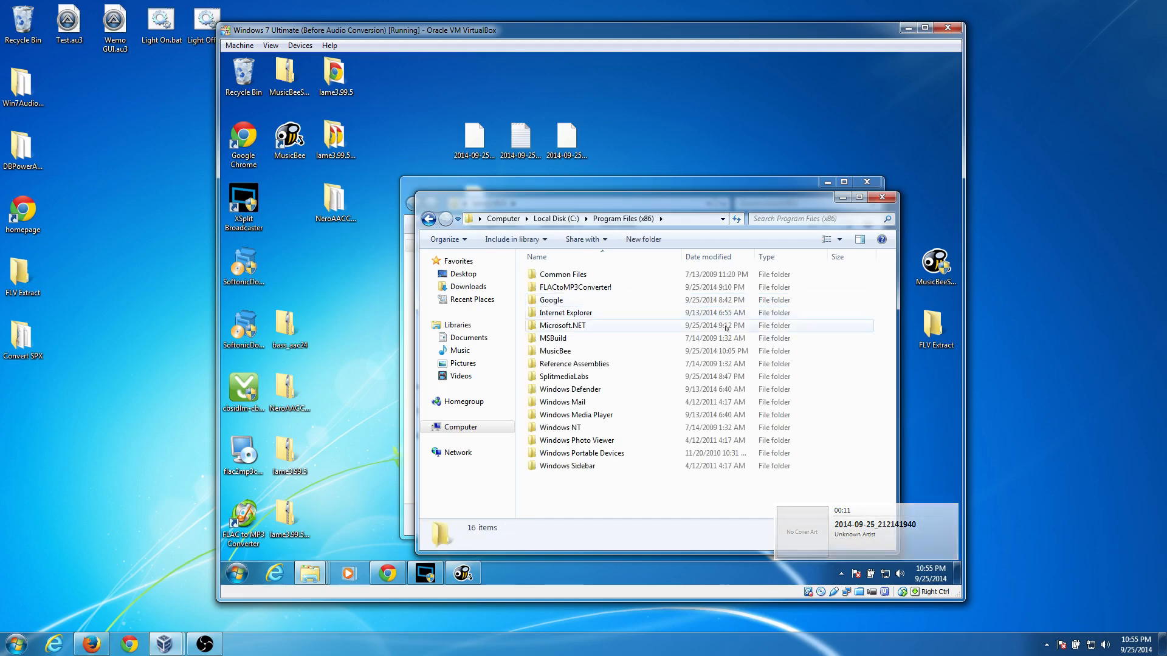
{"action": "double_click", "coordinate": [554, 350]}
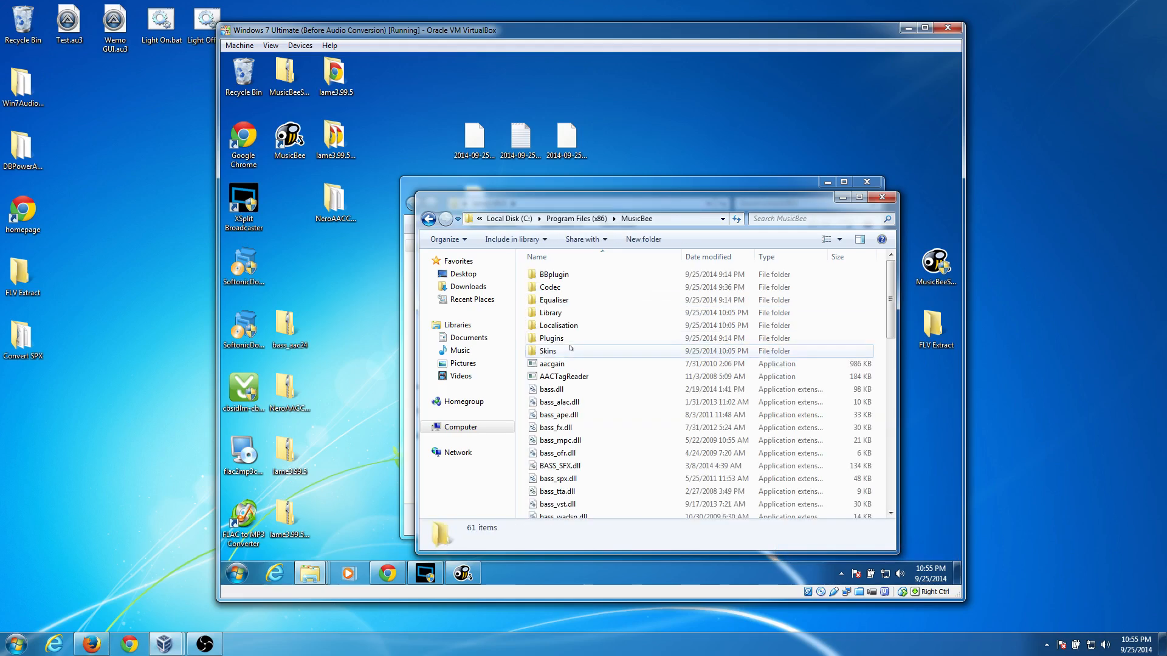
{"action": "double_click", "coordinate": [550, 287]}
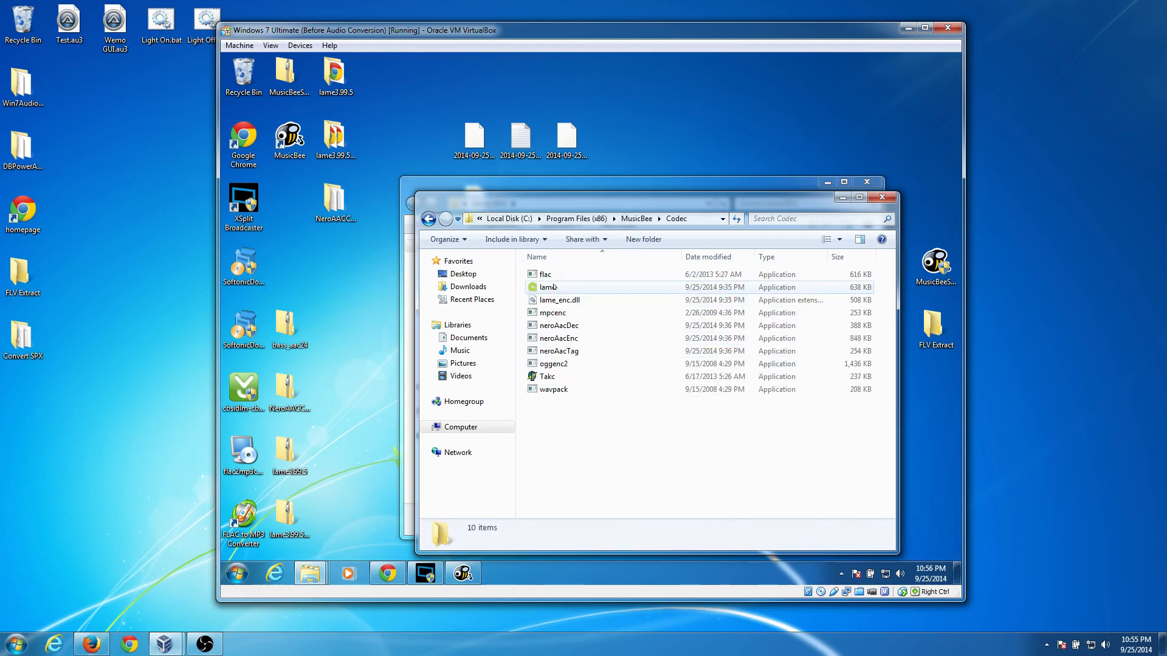
{"action": "left_click", "coordinate": [547, 287]}
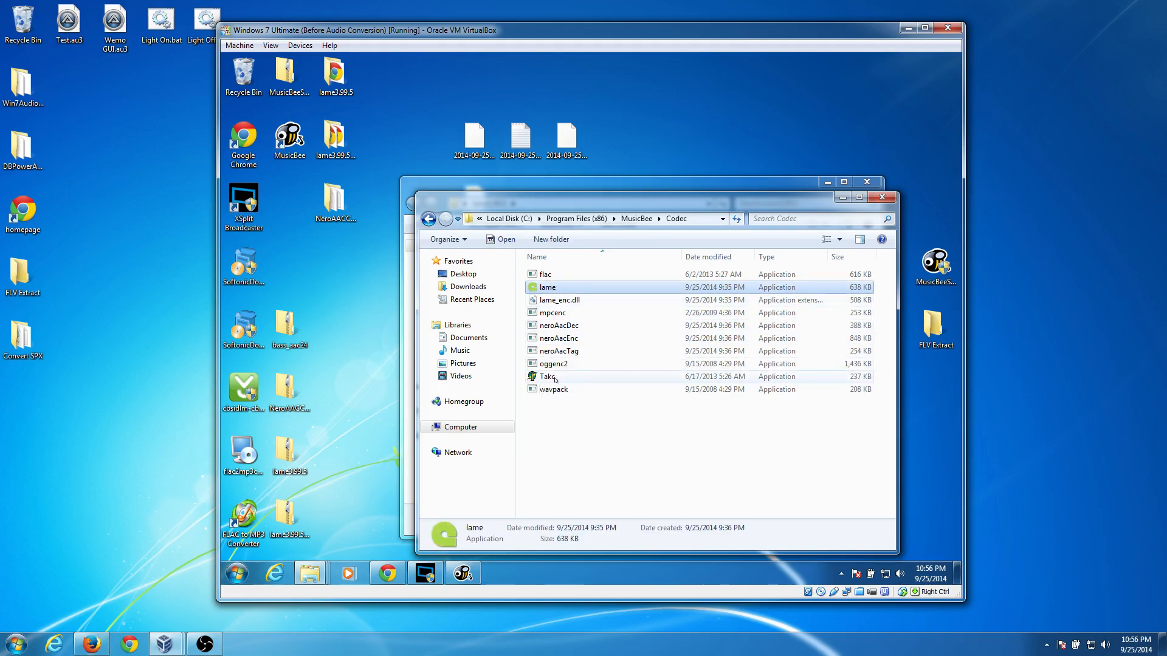
{"action": "left_click", "coordinate": [559, 300]}
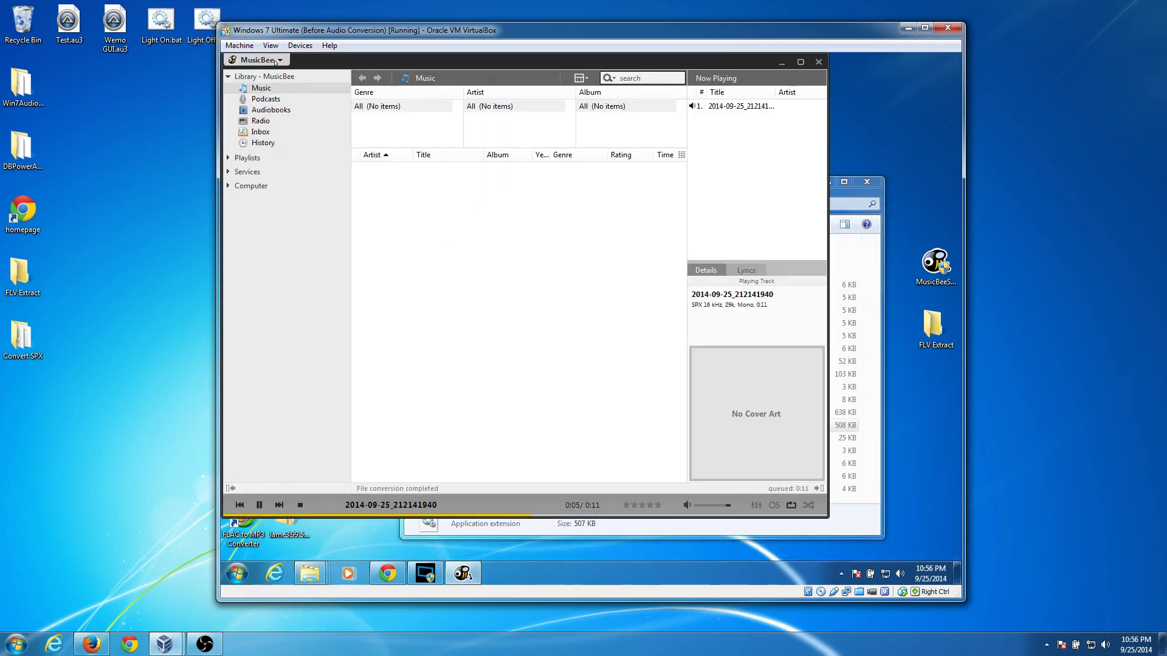
Convert the recording again with Encode as set to MP3 instead of FLAC.
{"action": "left_click", "coordinate": [266, 110]}
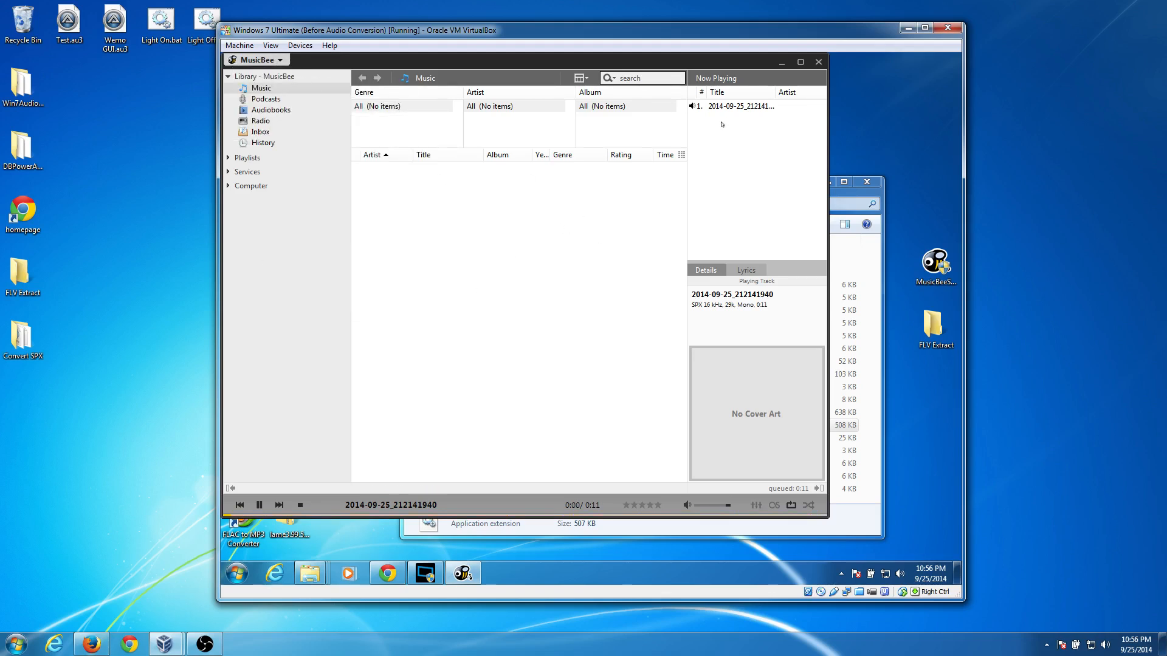
{"action": "left_click", "coordinate": [256, 58]}
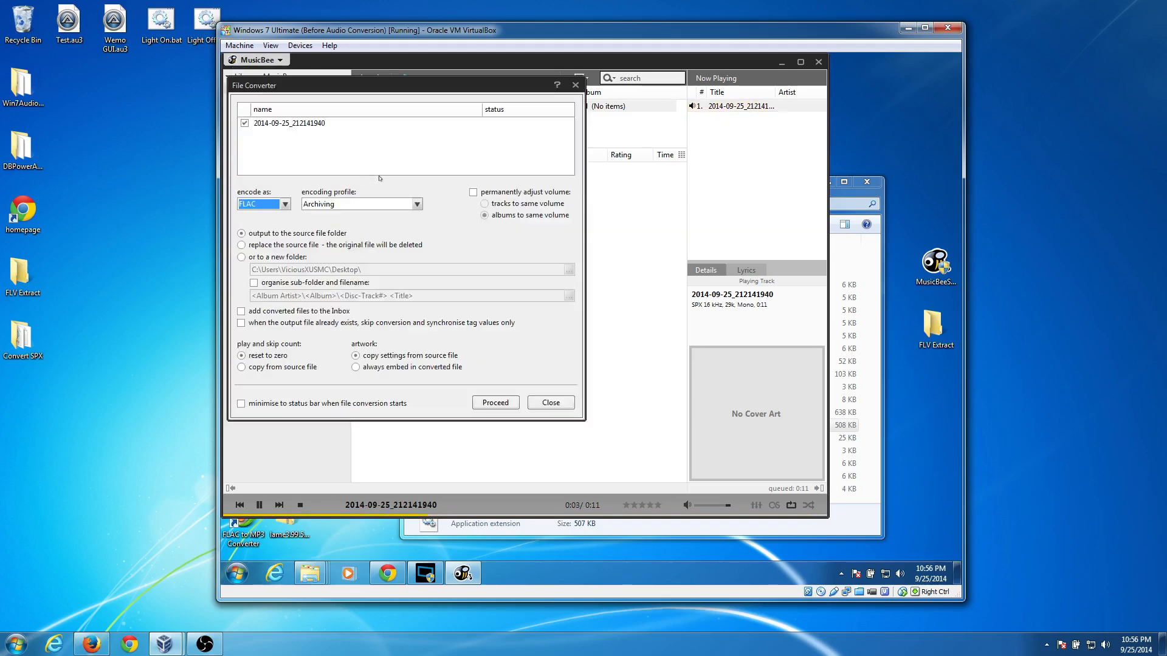
{"action": "left_click", "coordinate": [262, 204]}
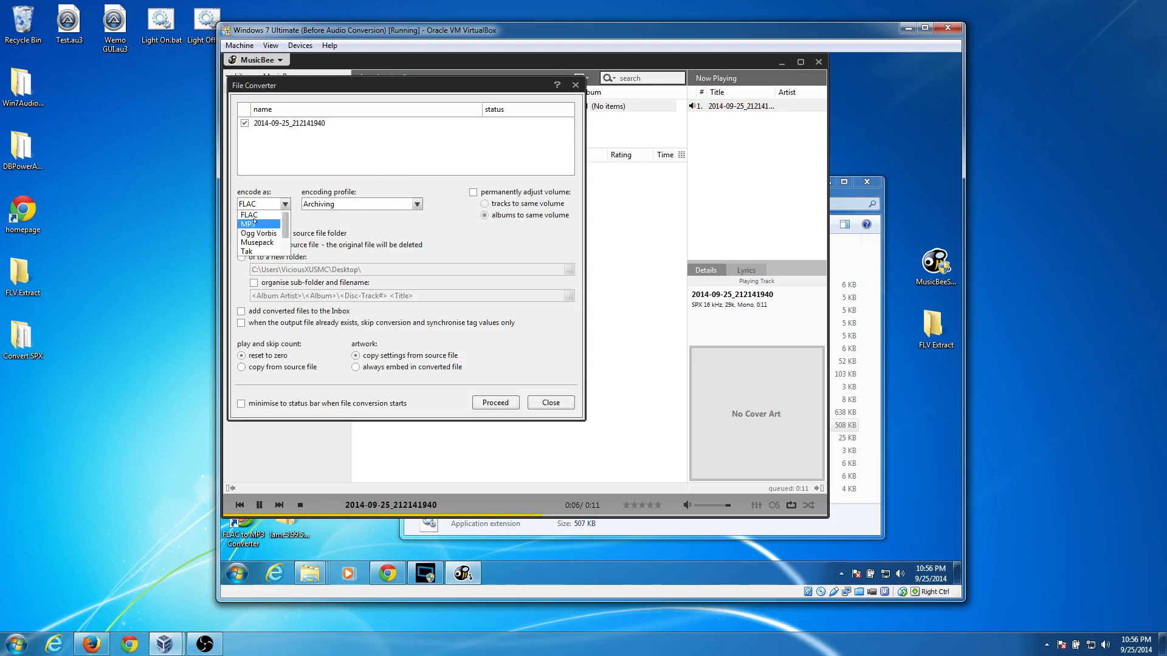
{"action": "left_click", "coordinate": [494, 402]}
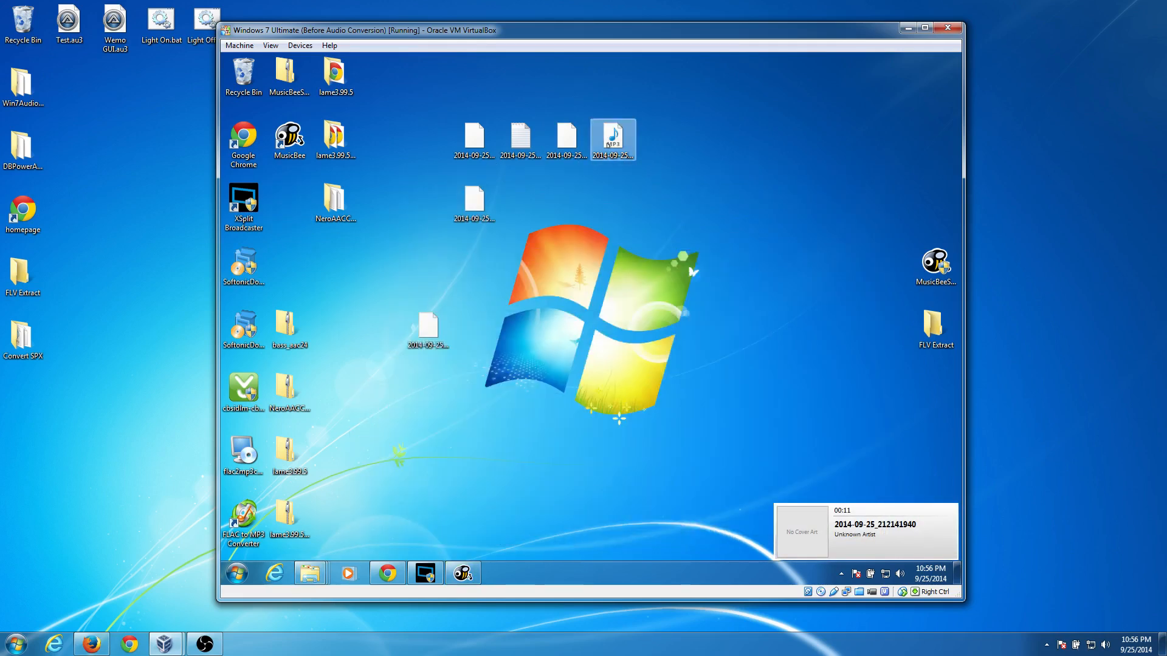
Place the MP3 beside the FLAC on the desktop and select the three original recording files.
{"action": "left_click_drag", "start_coordinate": [612, 138], "coordinate": [522, 204]}
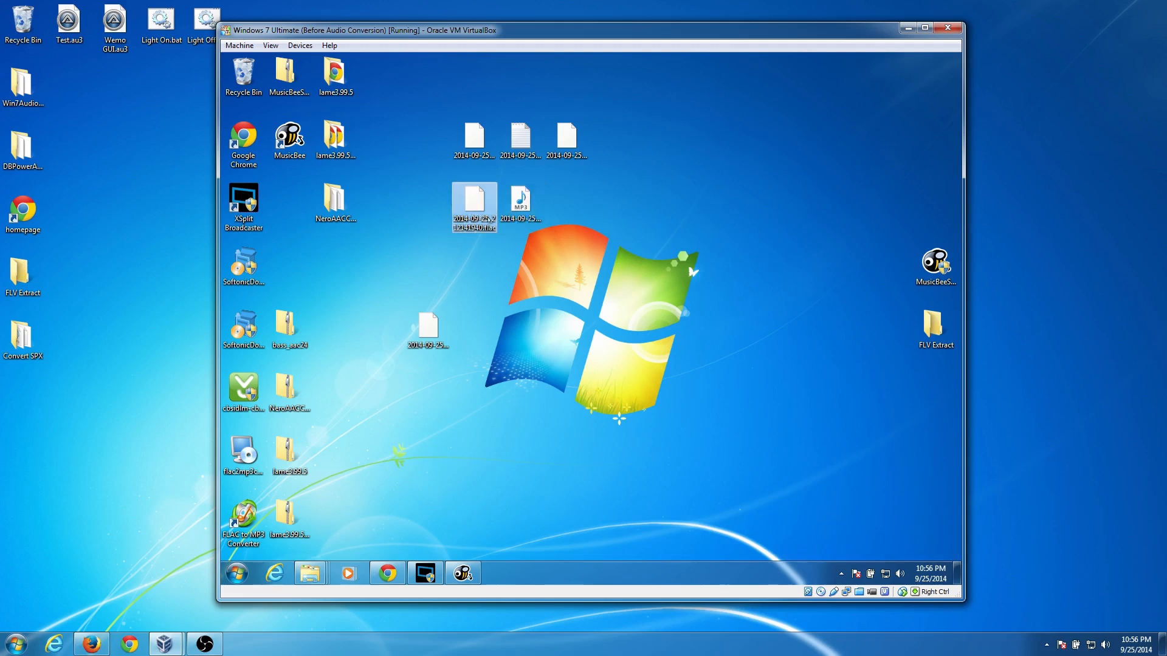
{"action": "mouse_move", "coordinate": [474, 207]}
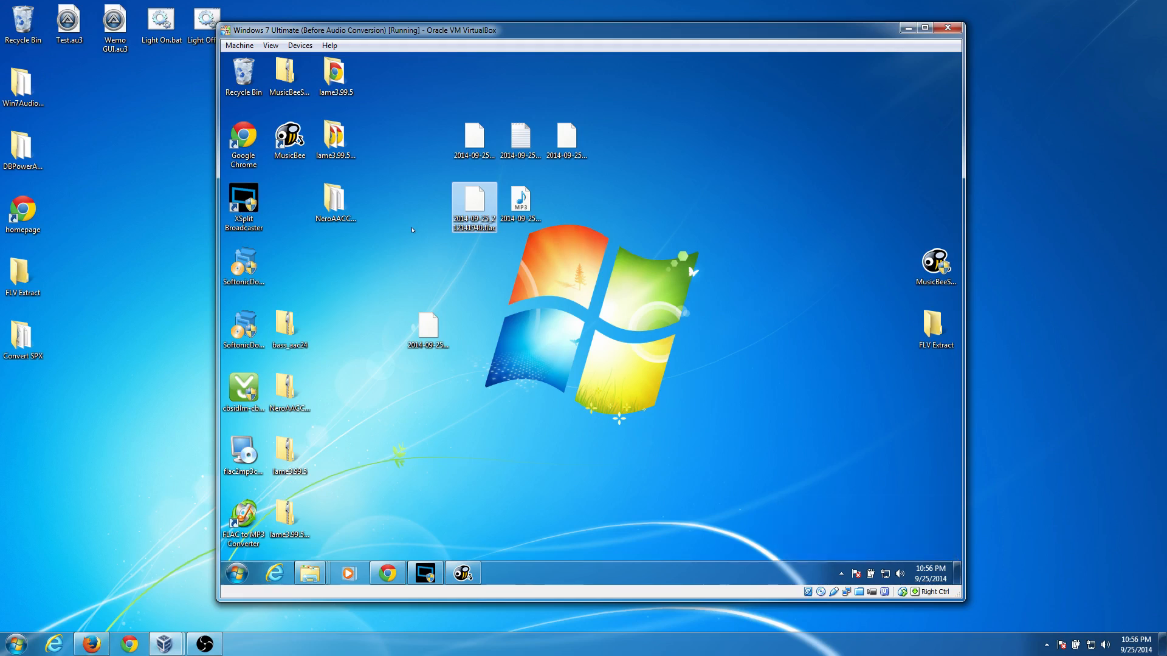
{"action": "mouse_move", "coordinate": [410, 229]}
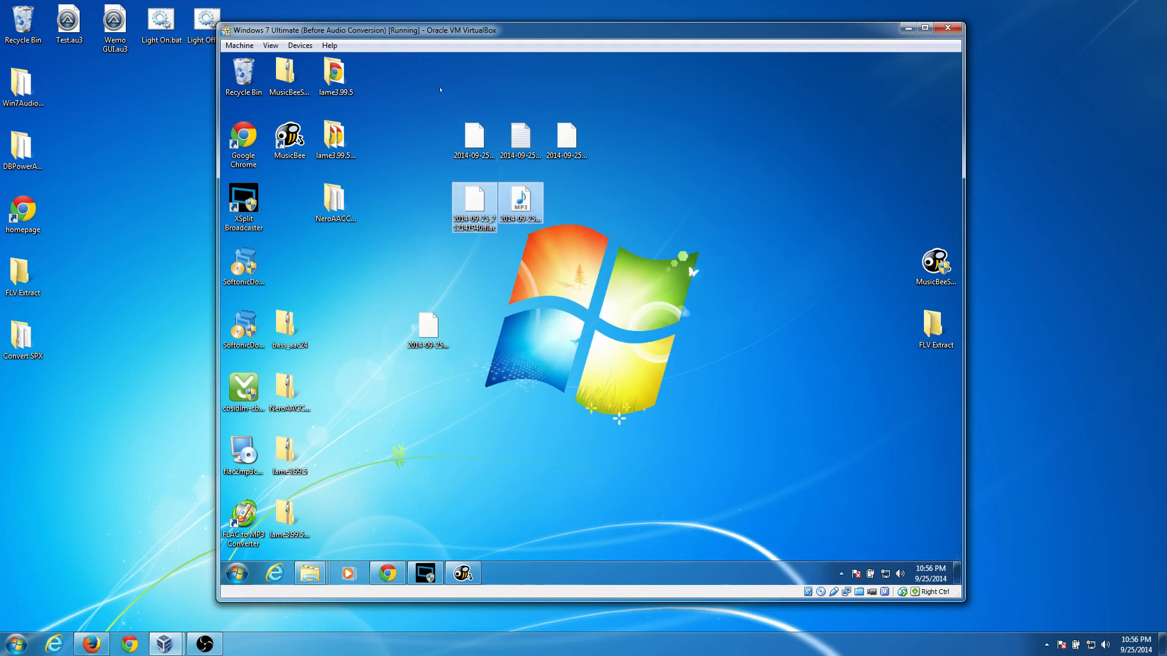
{"action": "left_click_drag", "start_coordinate": [396, 188], "coordinate": [549, 239]}
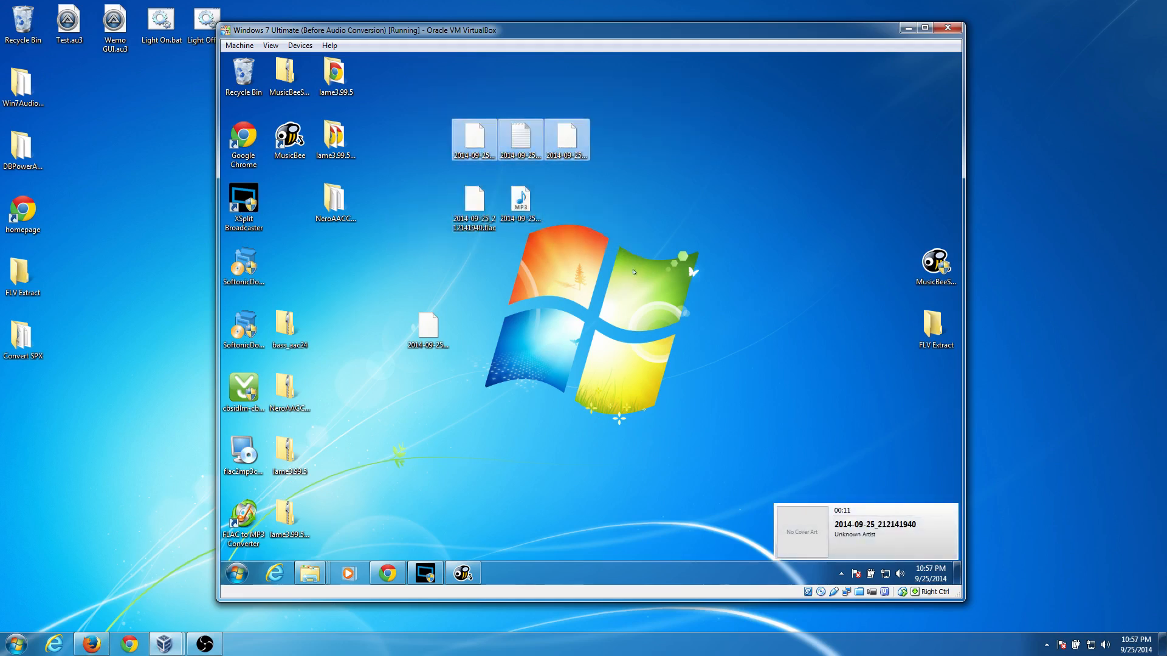
{"action": "mouse_move", "coordinate": [732, 274]}
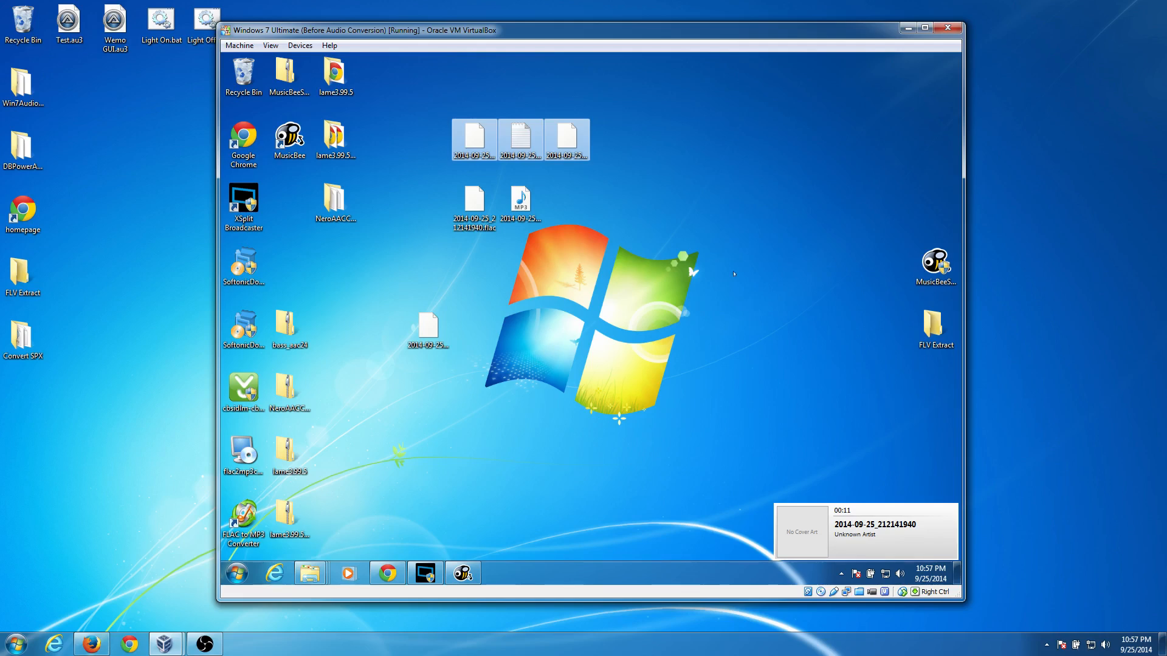